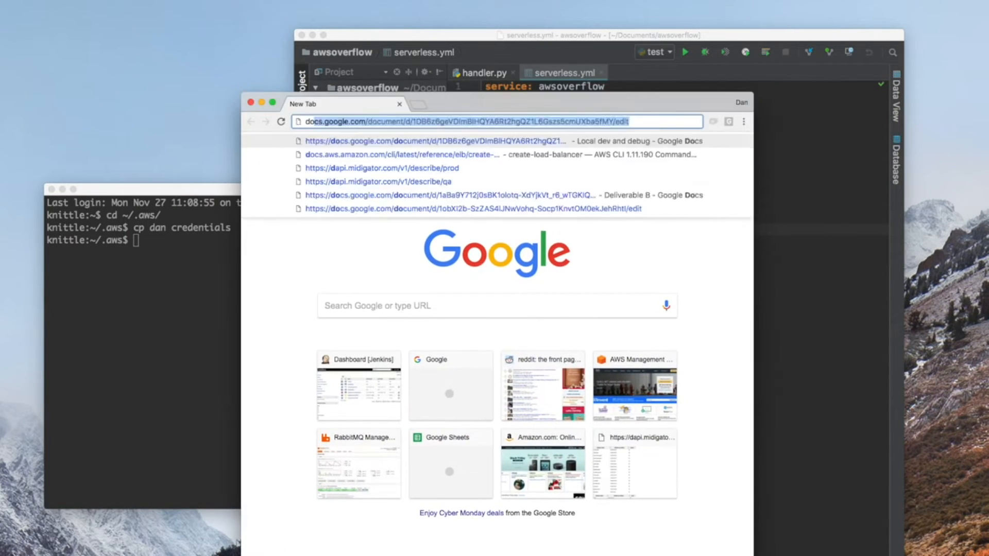
Step: Search 'download docker for mac', get the stable installer from the Docker docs and open Docker.dmg
type("download docker for ma")
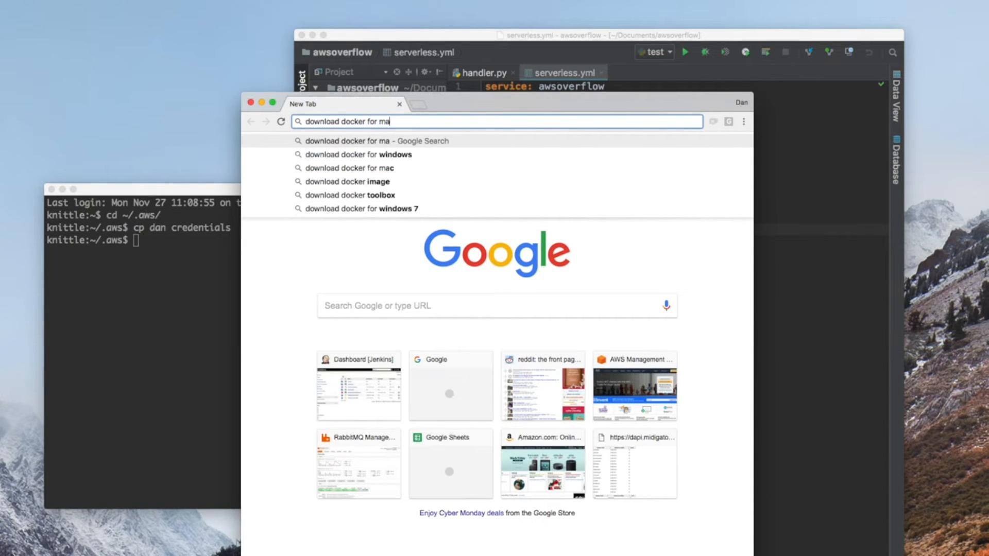
left_click(358, 168)
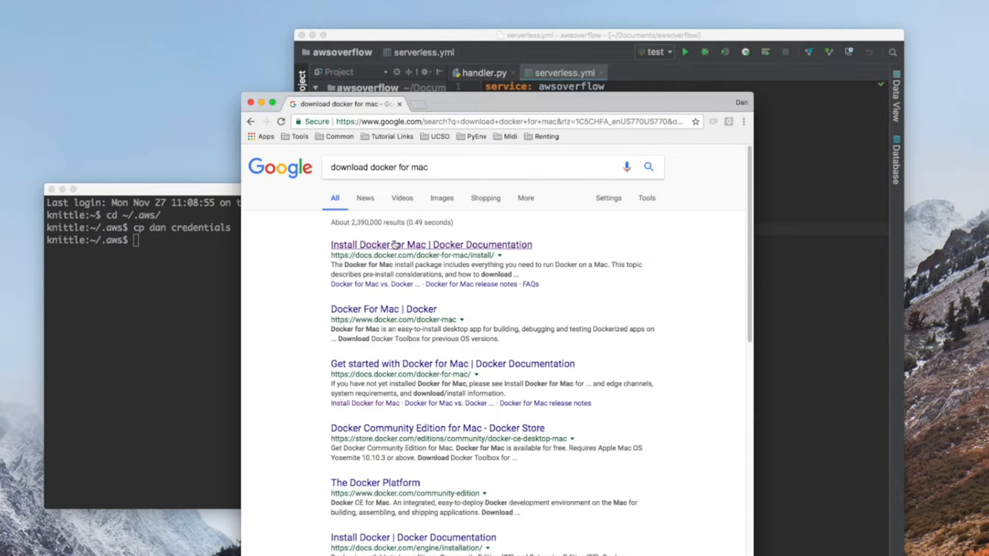
left_click(430, 245)
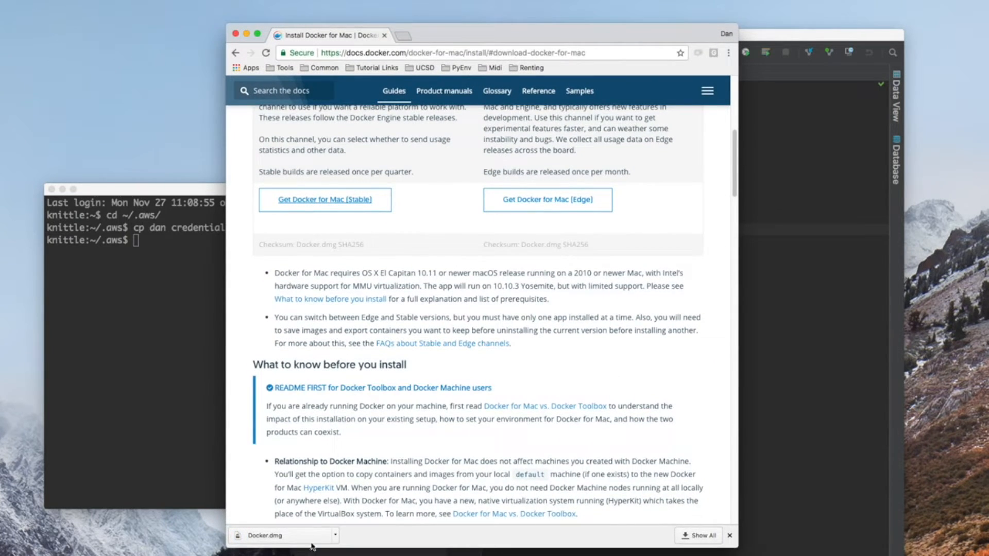
left_click(729, 536)
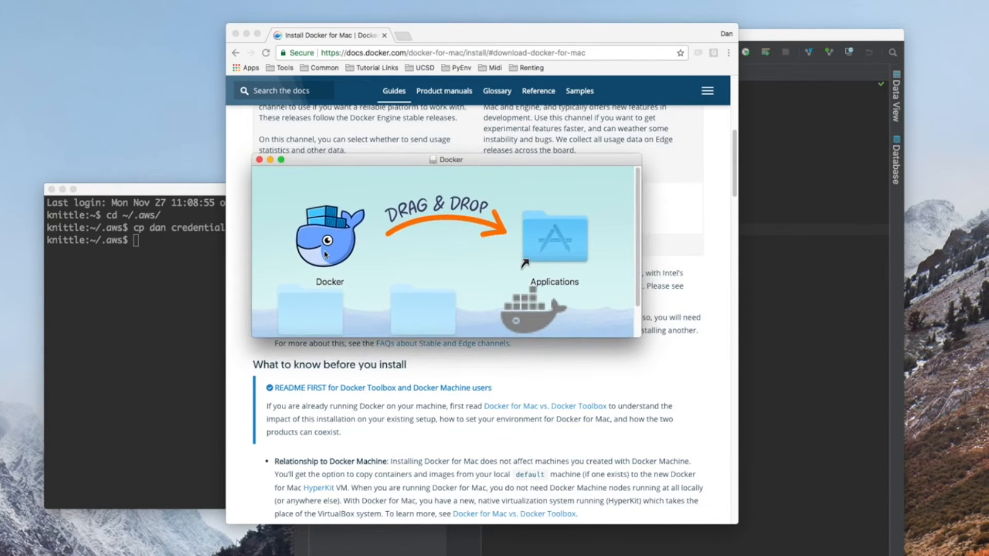
left_click(258, 160)
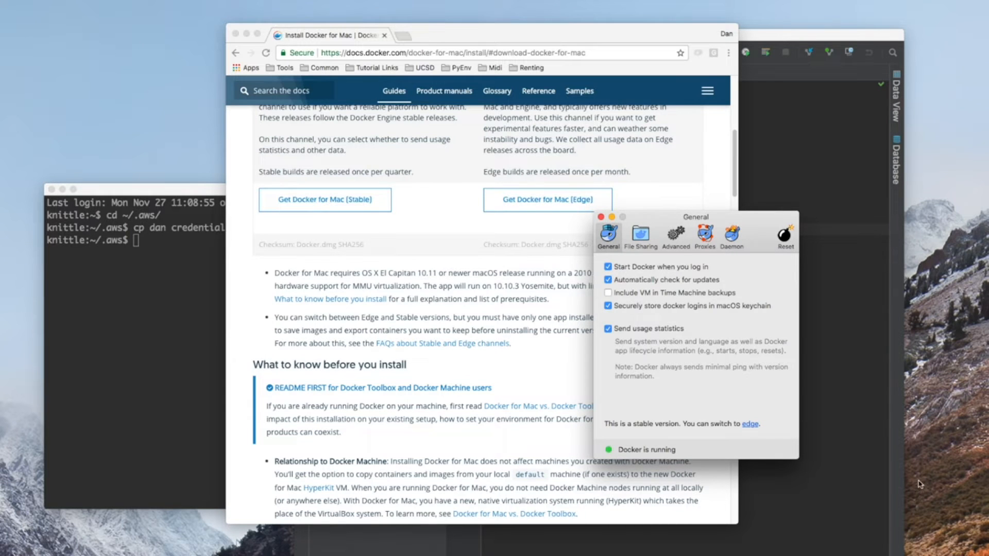
Step: Try adding Documents to Docker File Sharing, dismiss the /Users overlap error and keep the default list
left_click(639, 234)
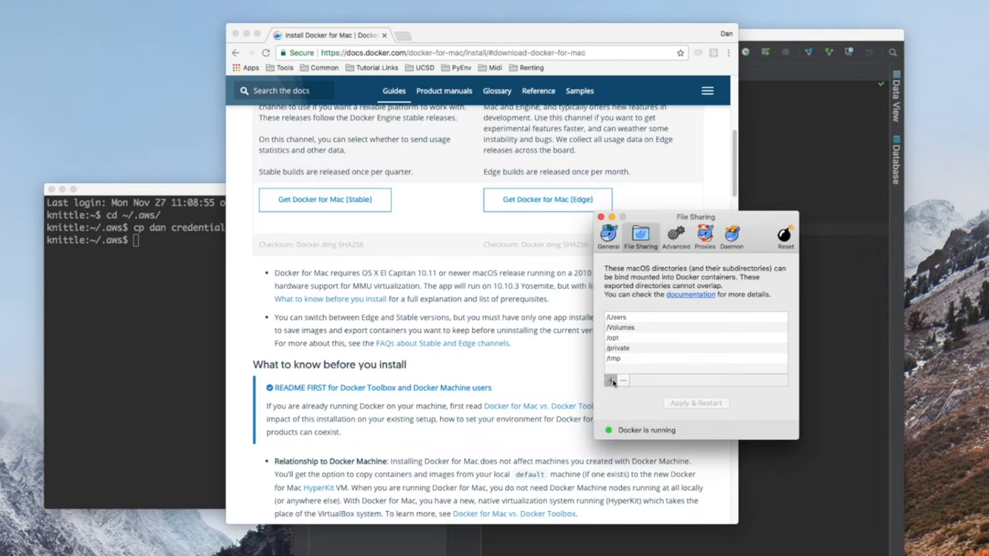
left_click(610, 380)
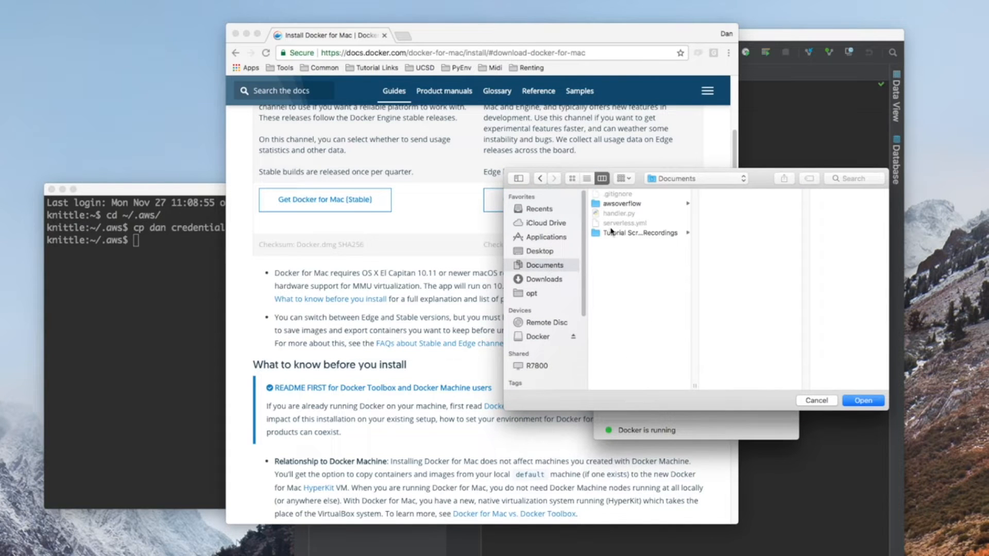
left_click(863, 400)
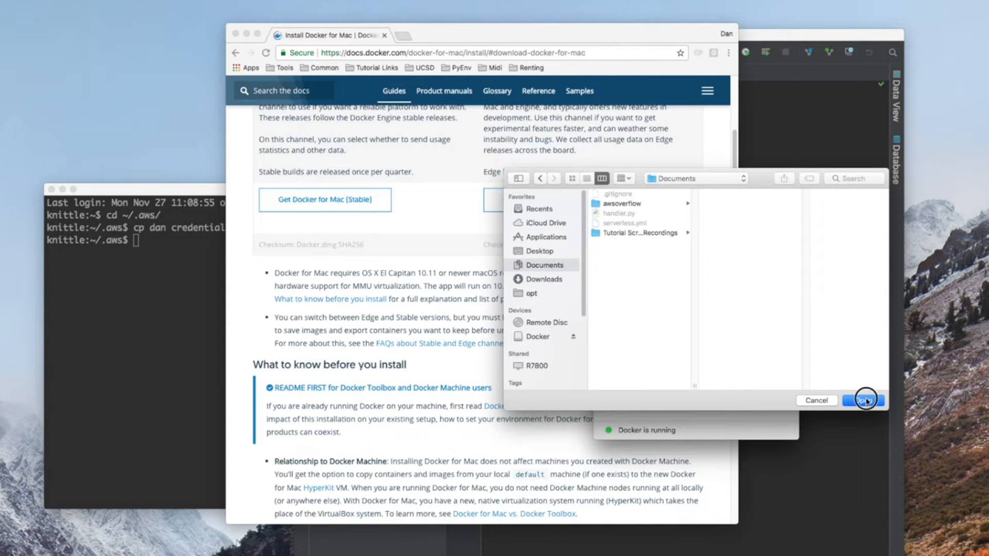
left_click(862, 401)
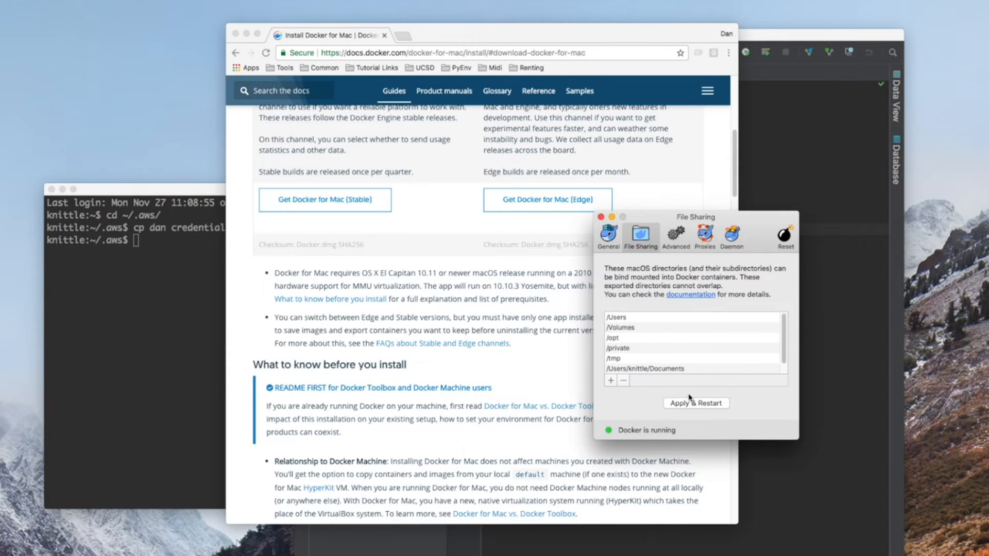
left_click(695, 403)
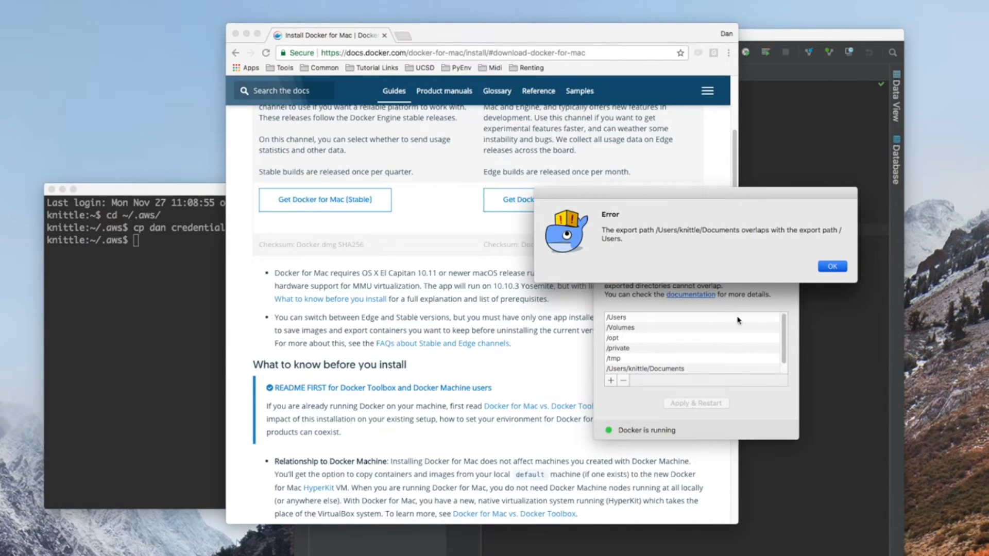
mouse_move(821, 277)
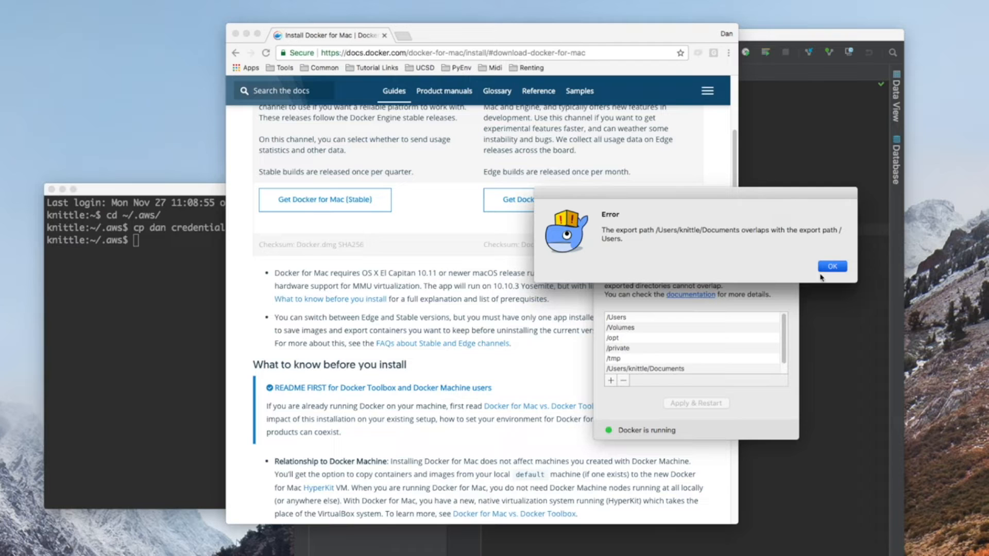
left_click(831, 265)
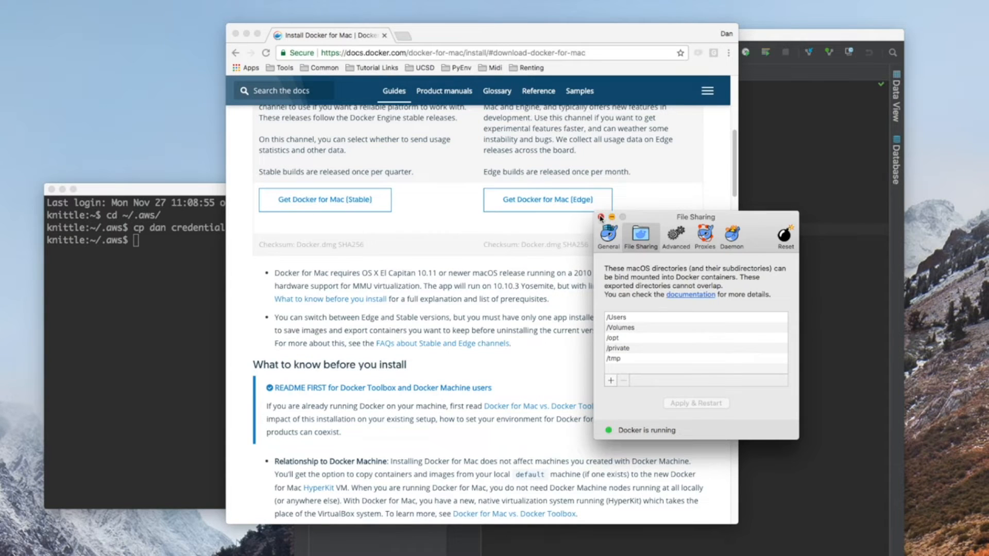
left_click(599, 217)
type("cd")
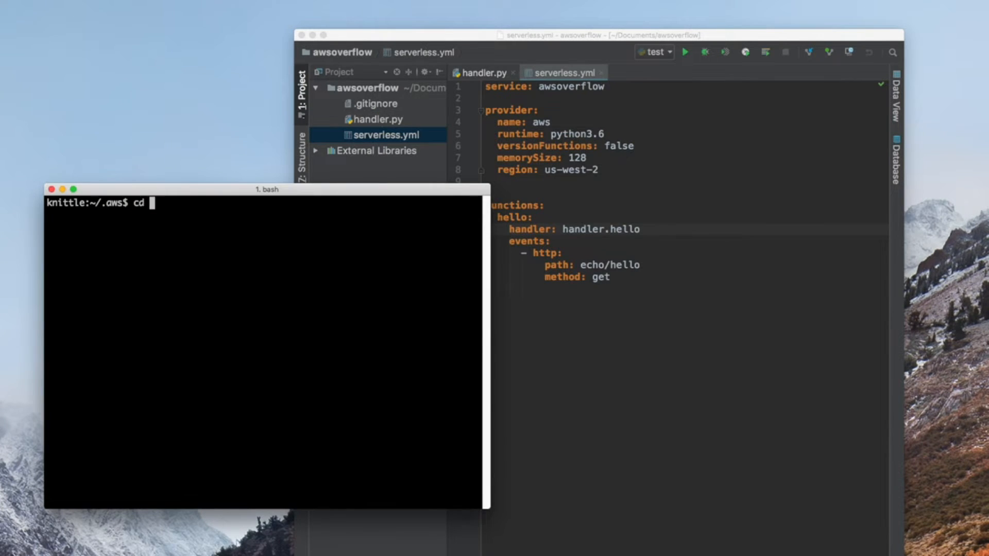
Step: Change into ~/Documents/awsoverflow/ and begin the npm init -y command
type("~")
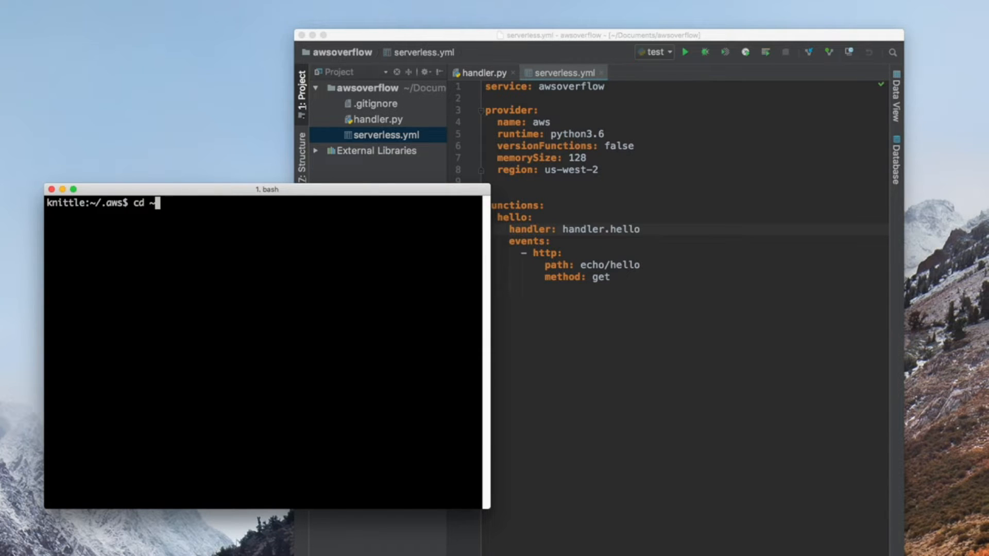
type("/Do")
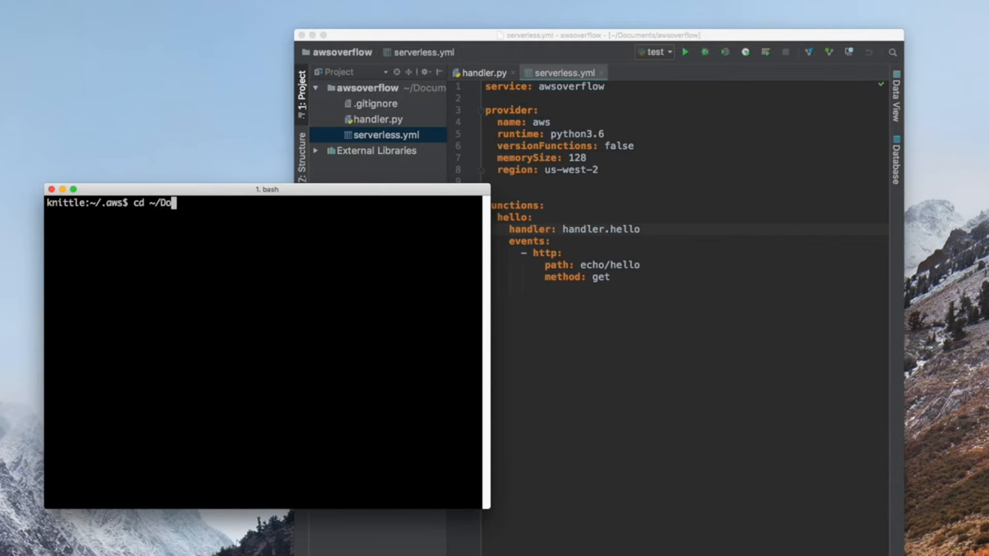
type("cuments/awsoverflow/")
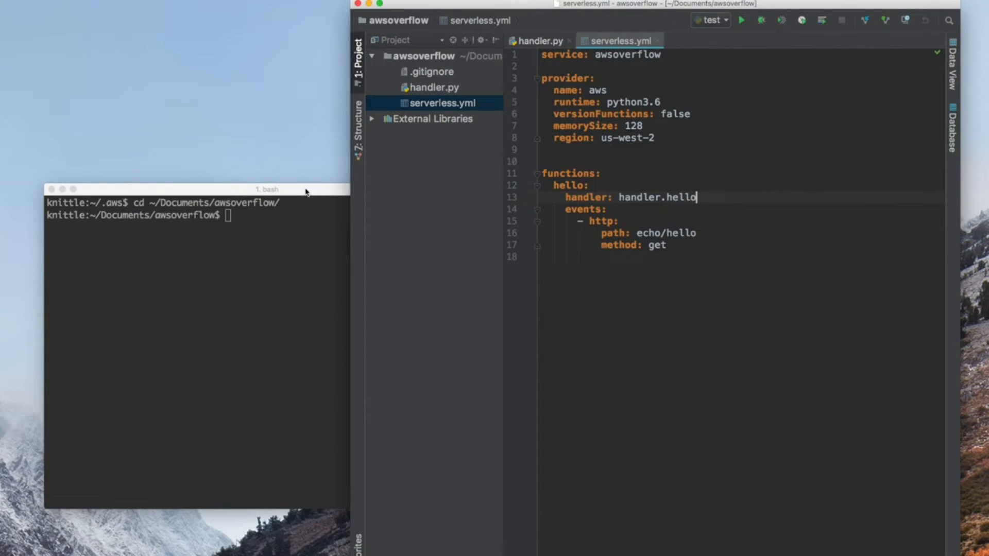
type("np")
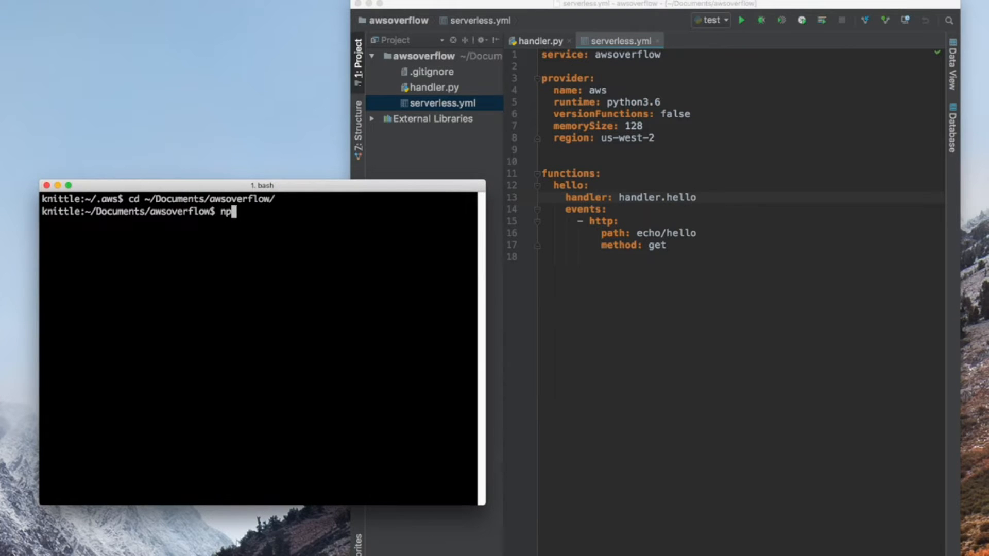
type("m init -")
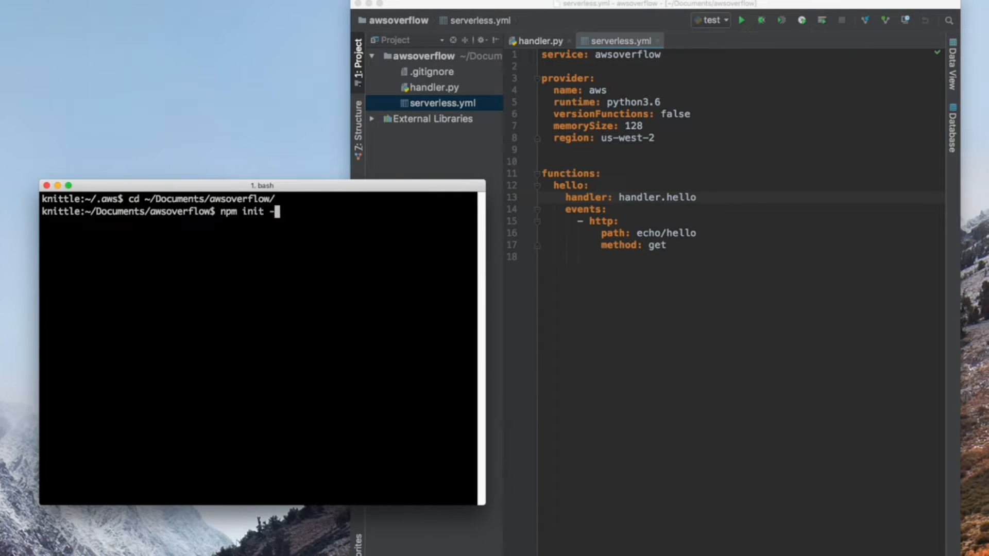
Step: Run npm init, then npm install request --save and check request under dependencies in package.json
key("Return")
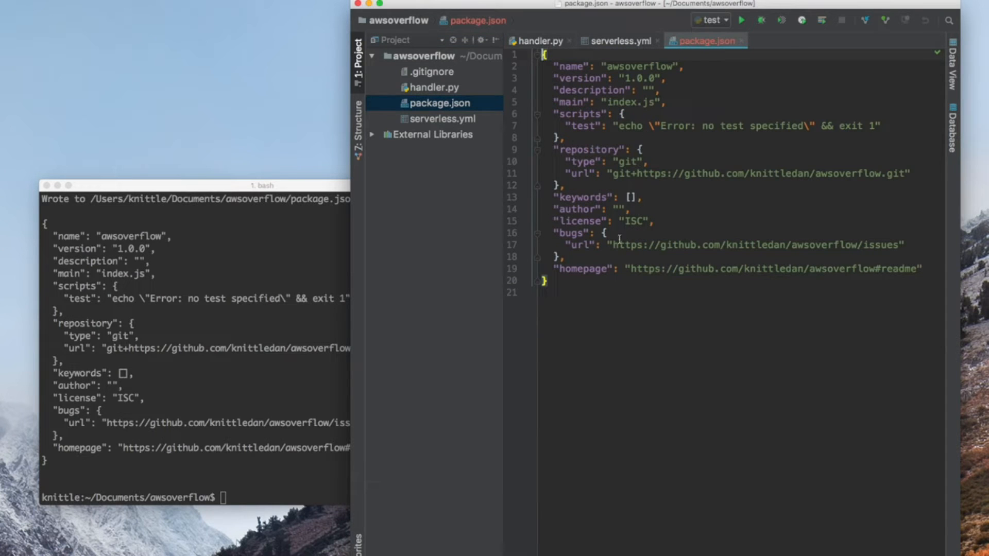
mouse_move(241, 331)
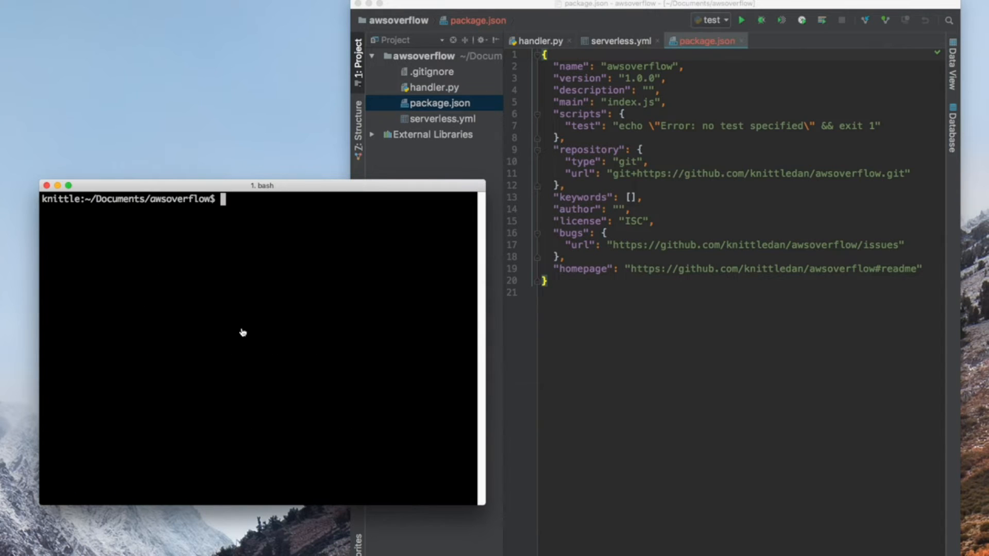
type("npm install")
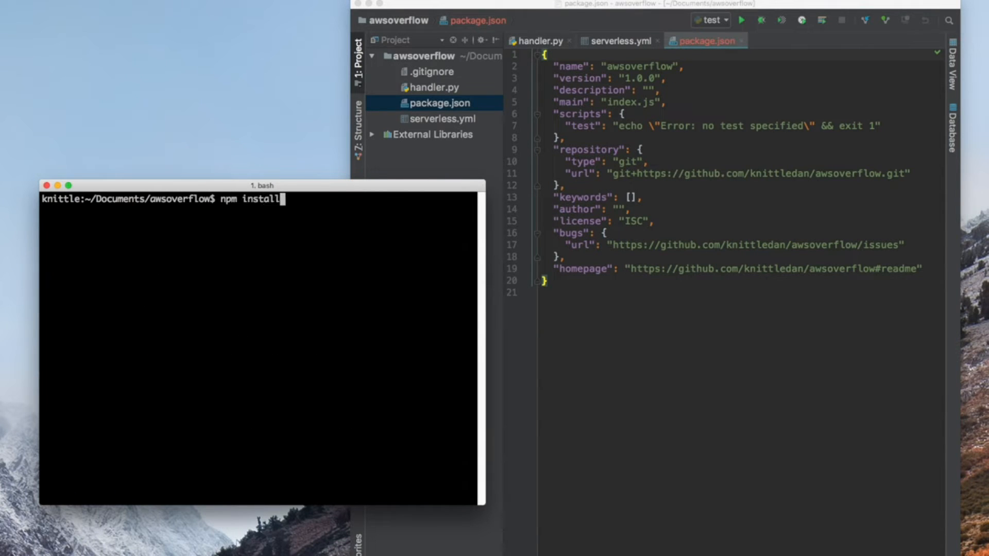
type("re")
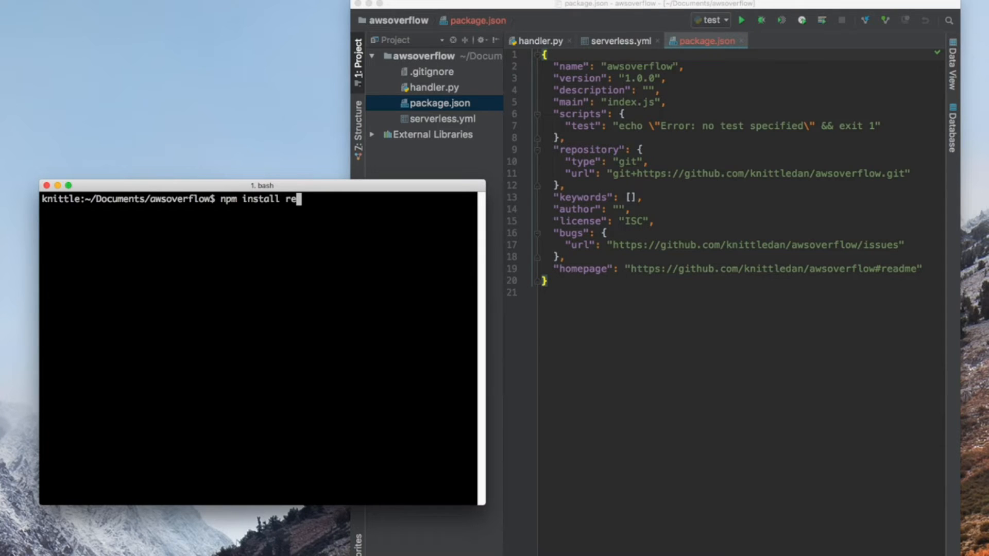
type("quest --")
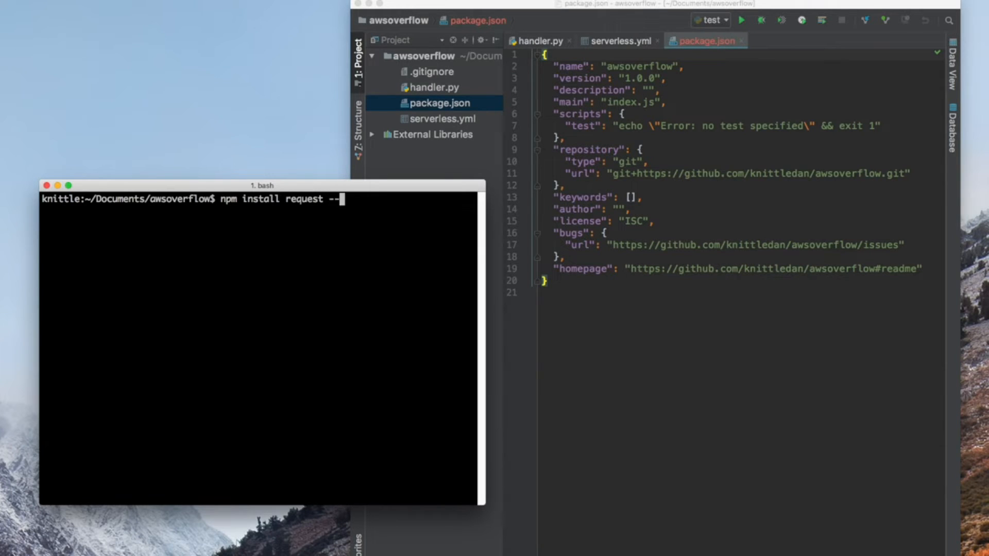
key("Return")
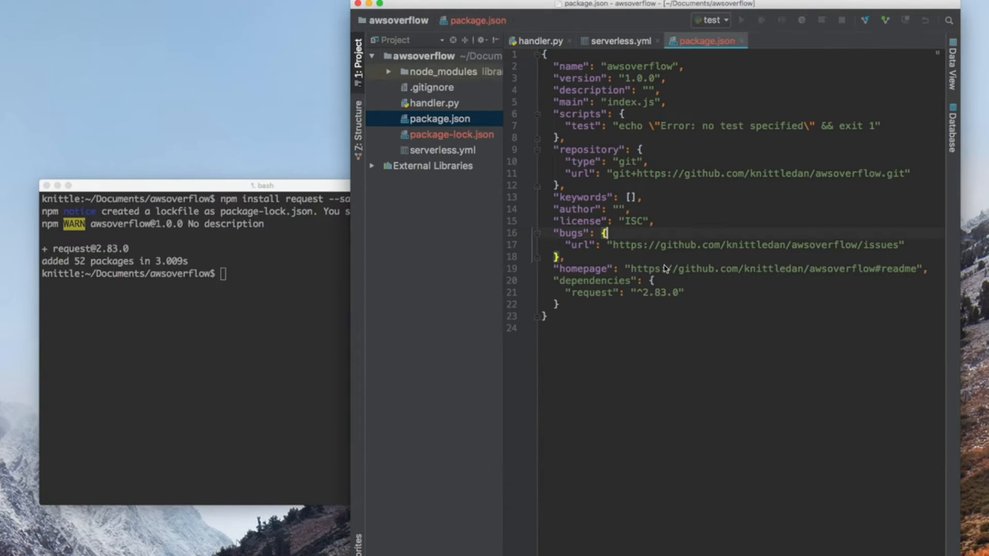
left_click(690, 303)
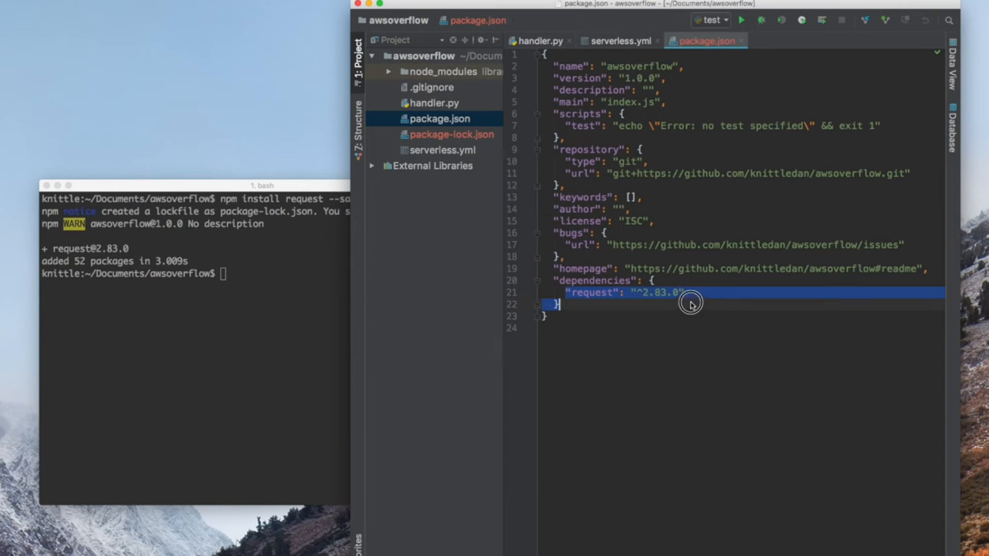
type("sls")
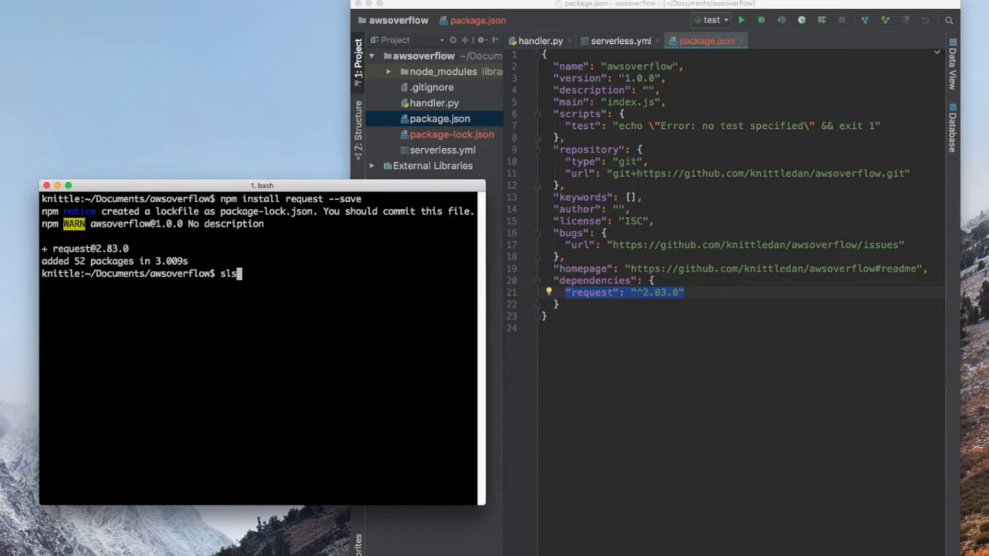
Step: Run 'sls plugin search -q simulate' to list serverless-dynalite and serverless-plugin-simulate
type("plugin search")
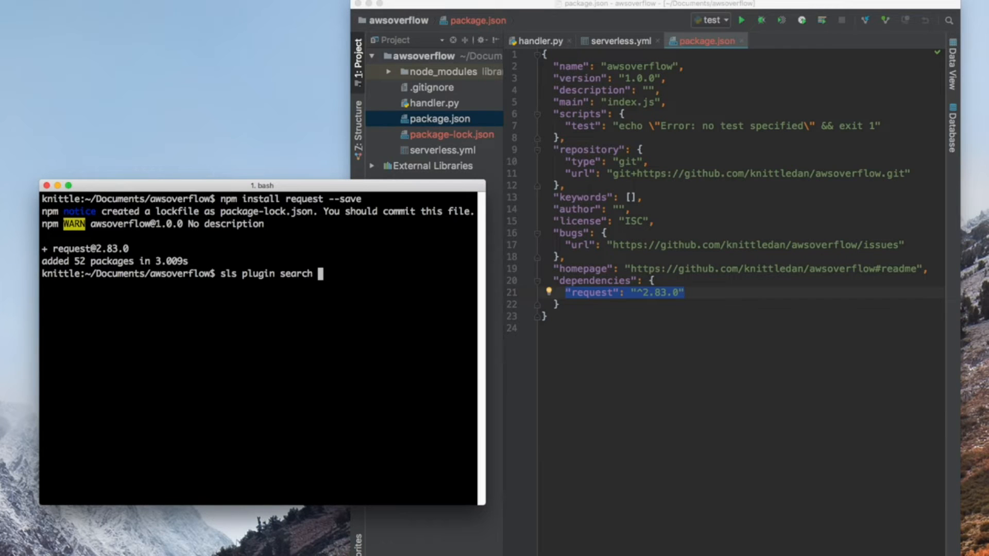
type("-c")
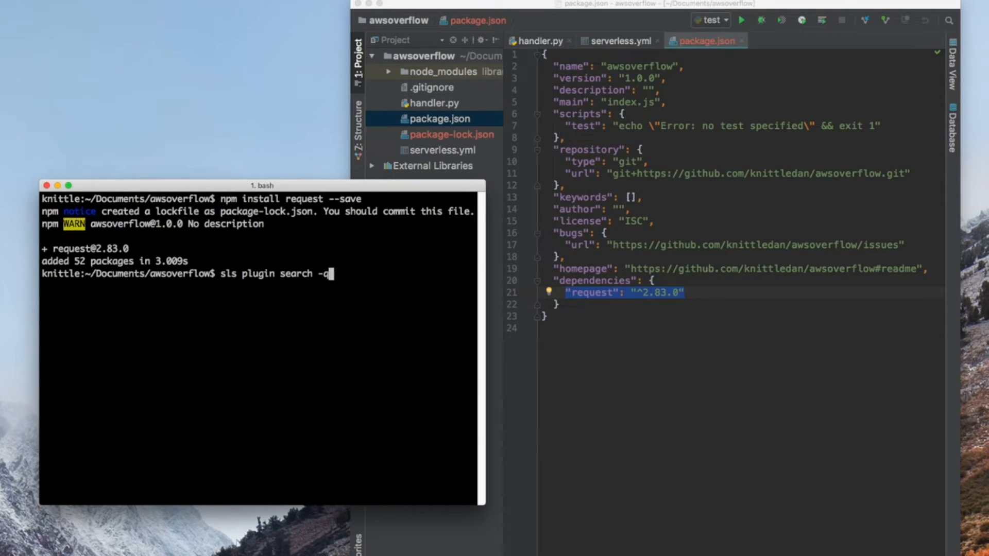
type("q simulate")
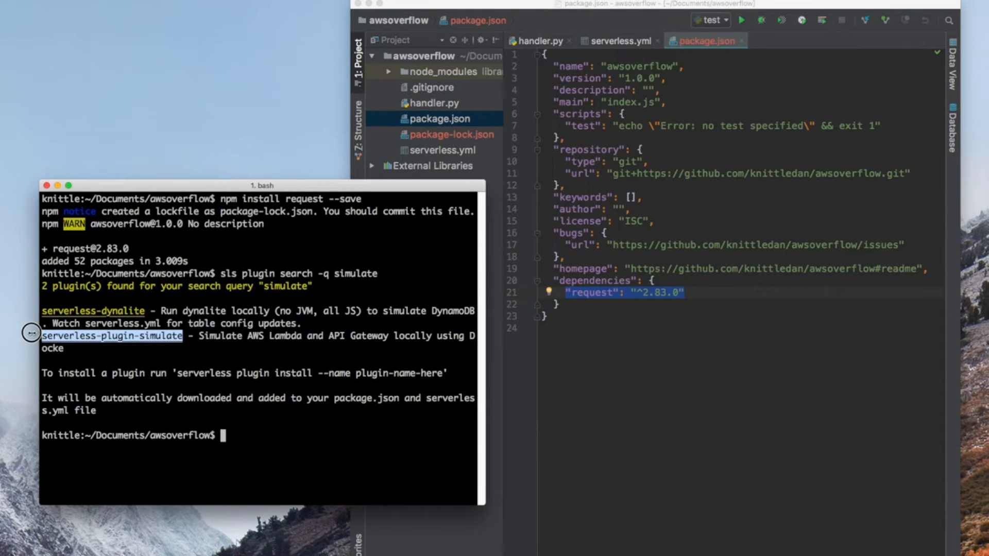
Step: Install serverless-plugin-simulate with 'sls plugin install -n', then search plugins for 'requirements'
type("s")
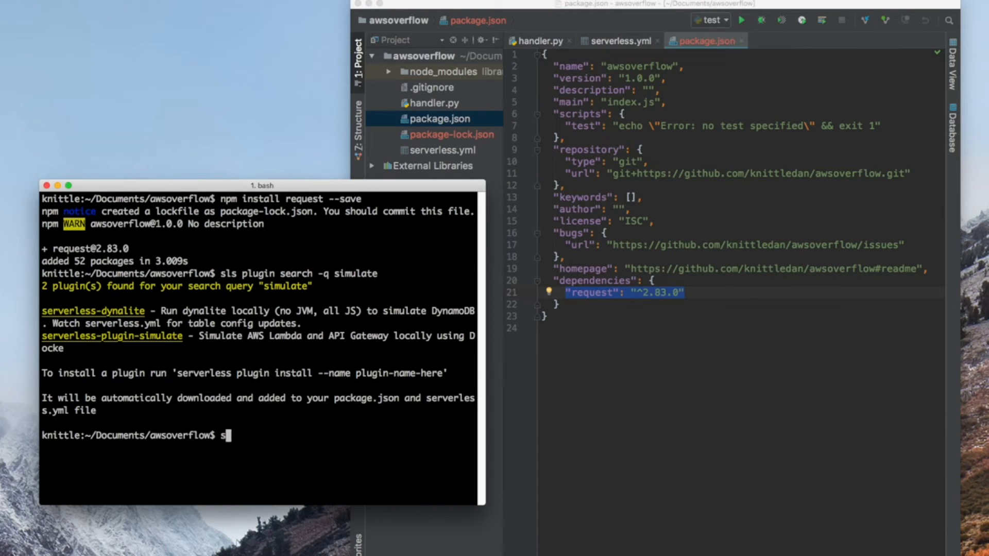
type("sls plugoi")
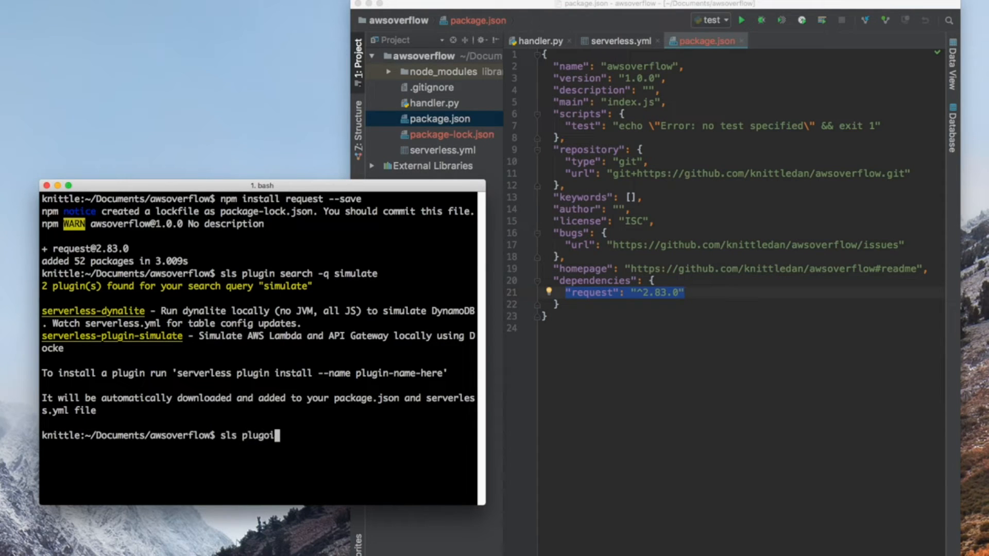
type("plugin")
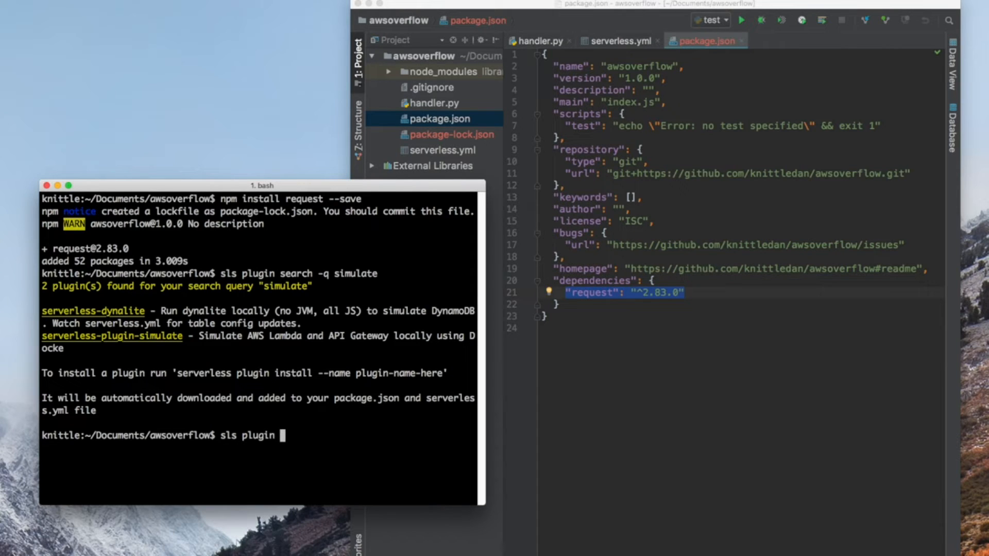
type("install -n")
type("sls plugin search -q simul")
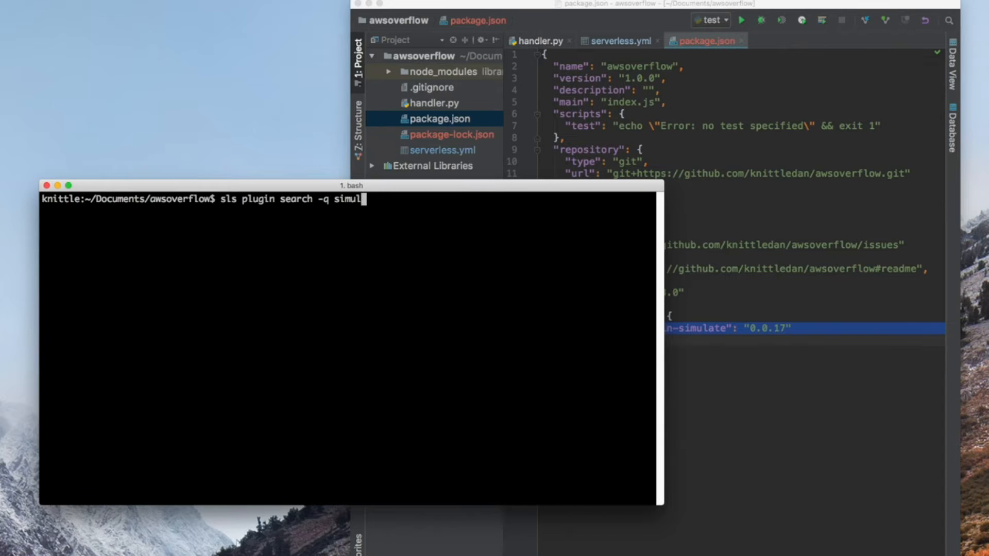
type("requirement")
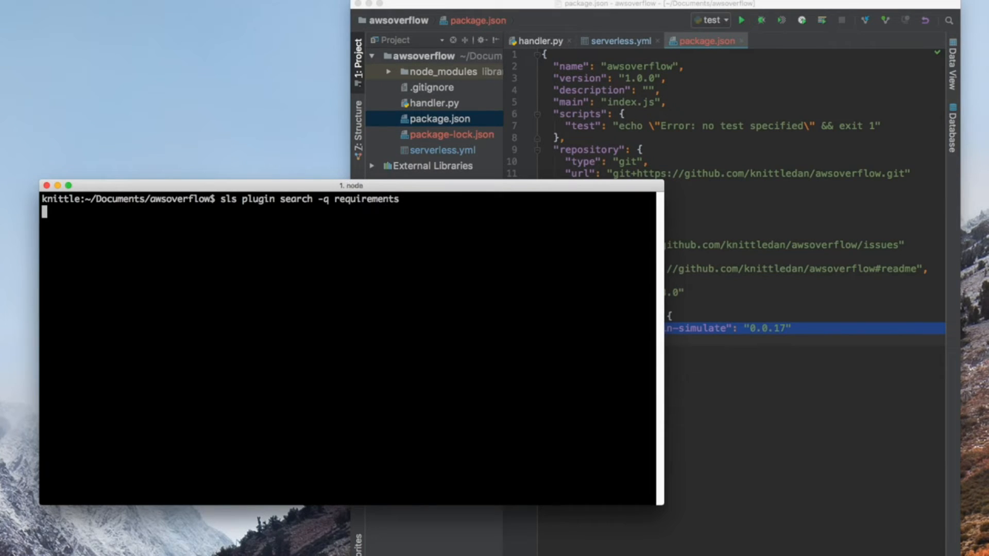
key("Return")
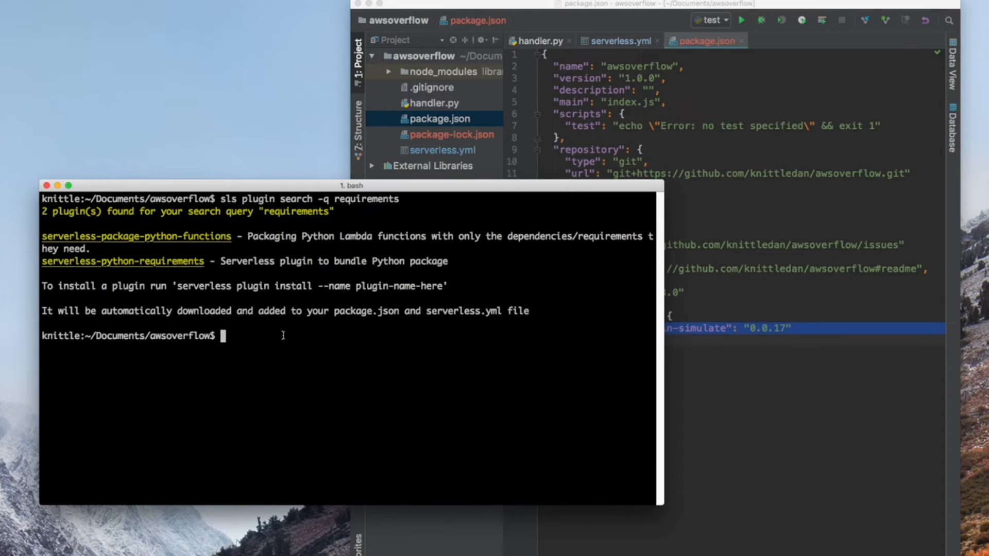
Step: Install serverless-python-requirements with 'sls plugin install -n'
type("sls plugin install -n serverless-plugin-")
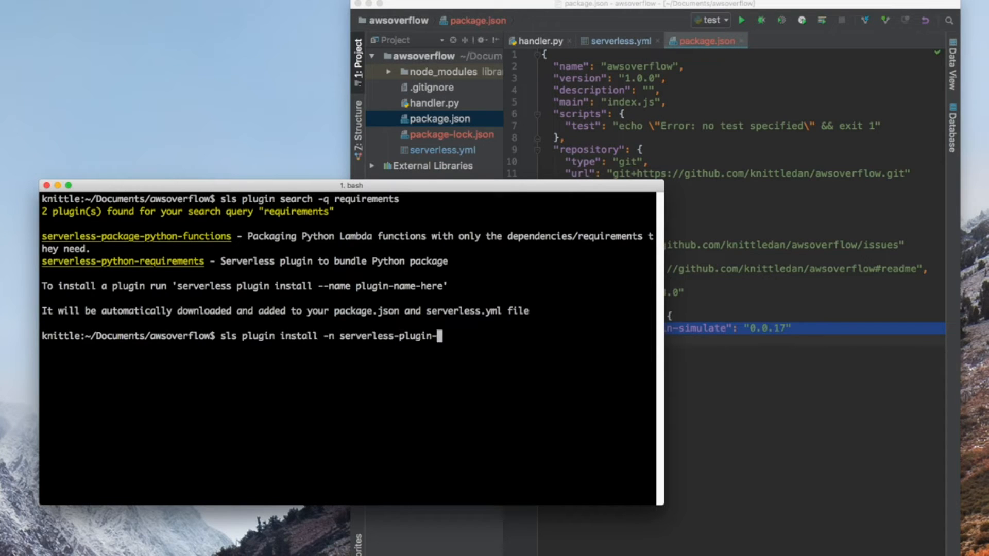
key("Backspace")
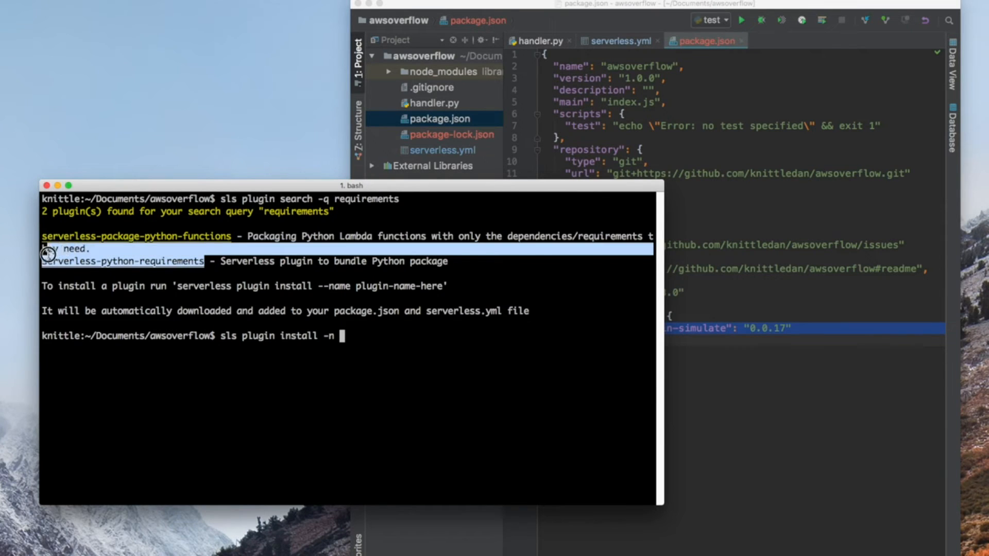
type("serverless-python-requirements")
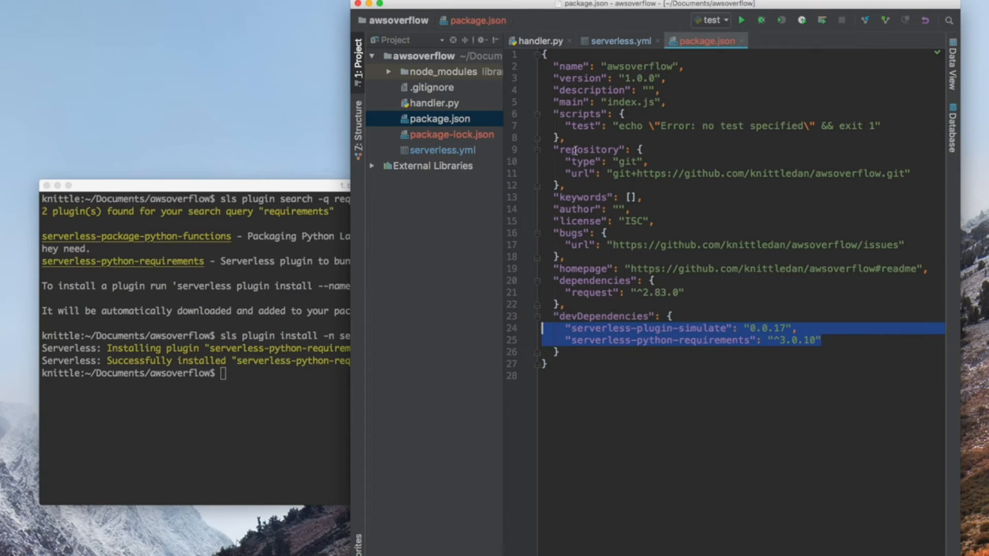
Step: Review the serverless.yml plugins section listing simulate and python-requirements
left_click(618, 40)
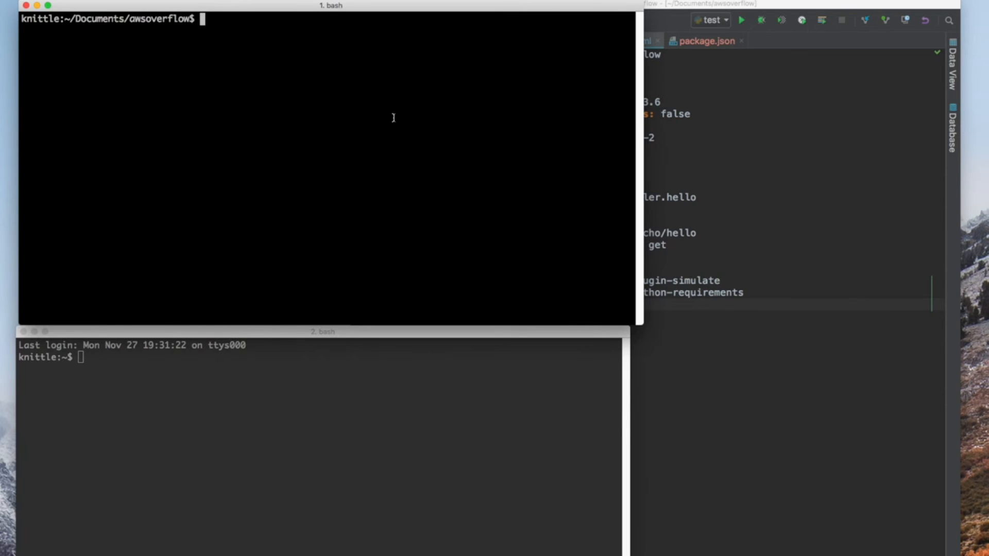
Step: Run 'sls simulate lambda -p 4000', then 'sls simulate apigateway -p 5000 --lambda-port 4000'
type("sls simulate")
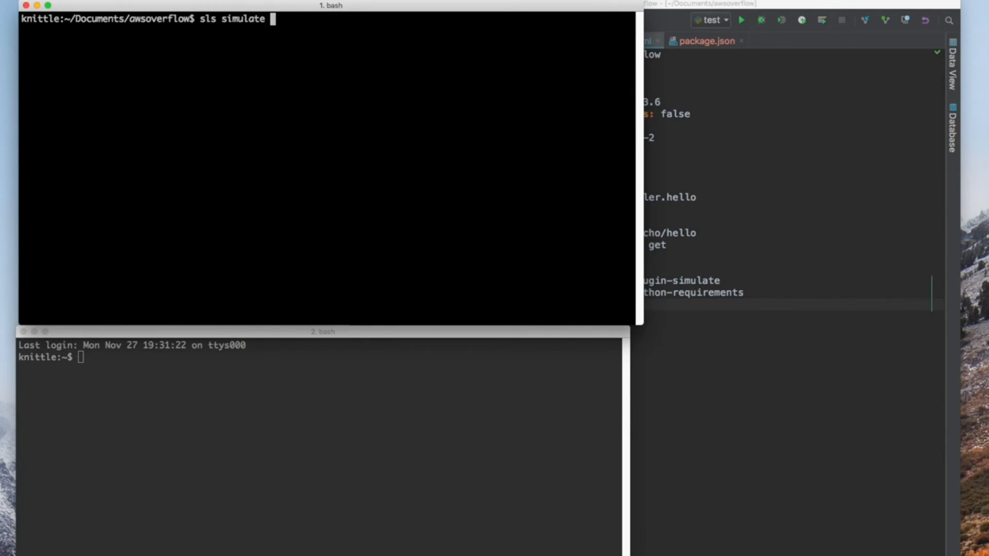
type("lambda -p 4000")
left_click(321, 356)
type("cd ~/")
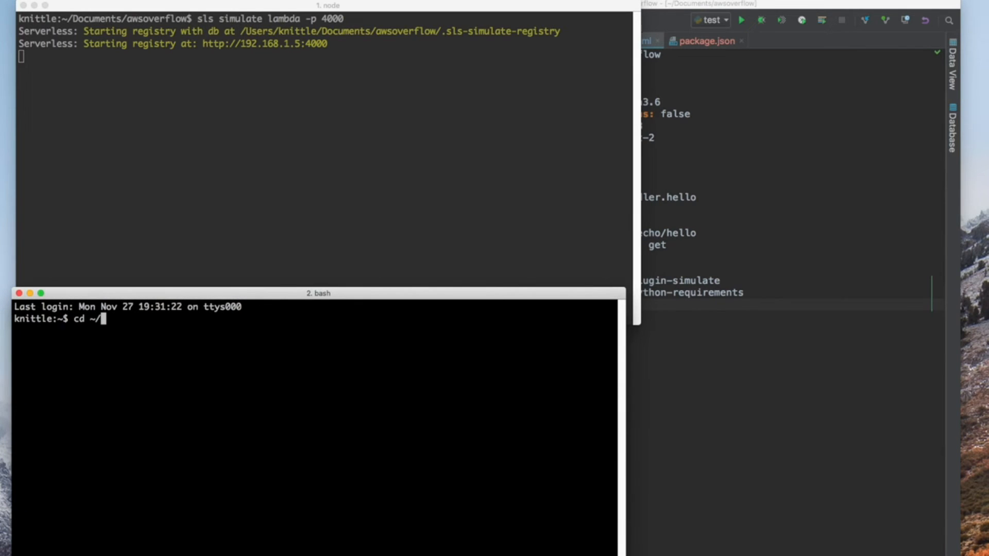
key("Return")
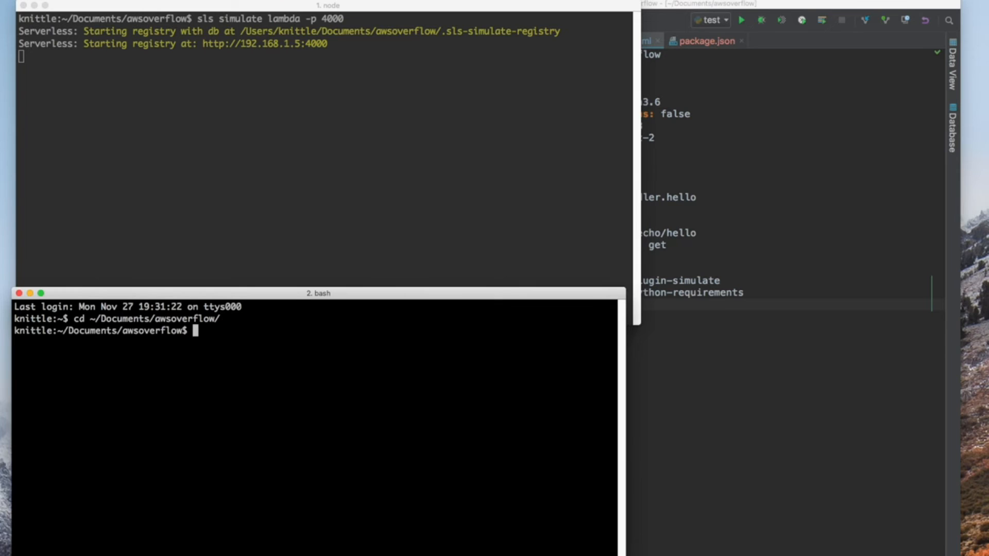
type("sls simulate apiga")
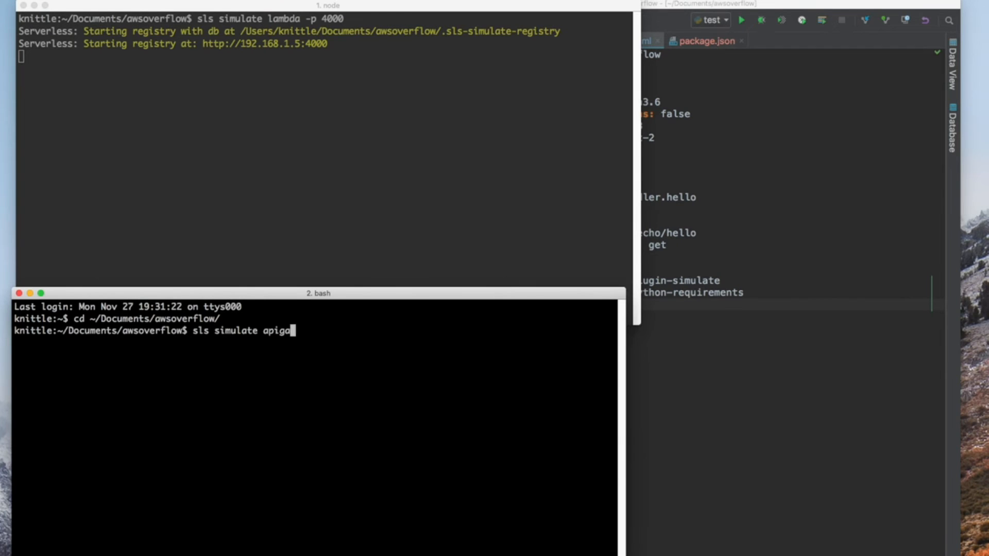
type("teway -p 5000")
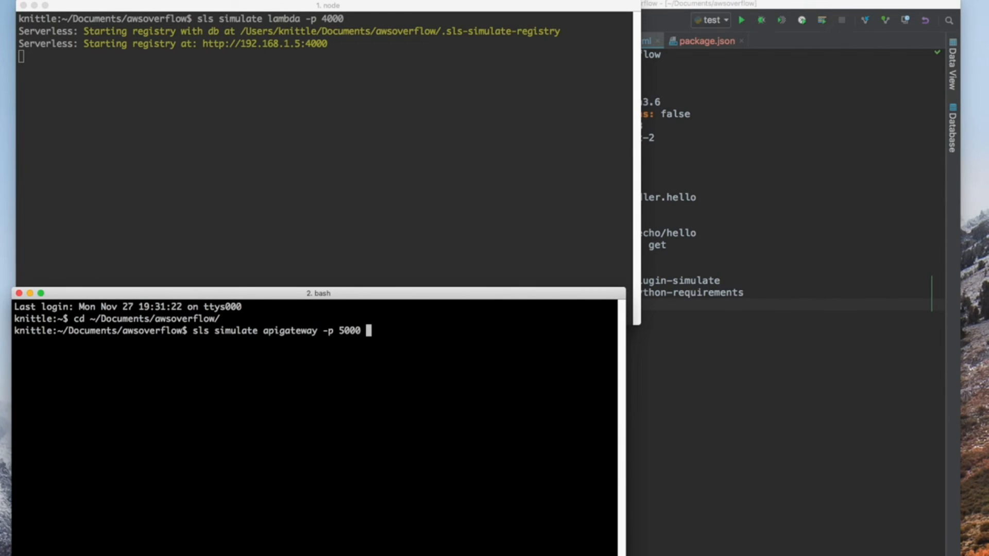
type("--lambda-port 4")
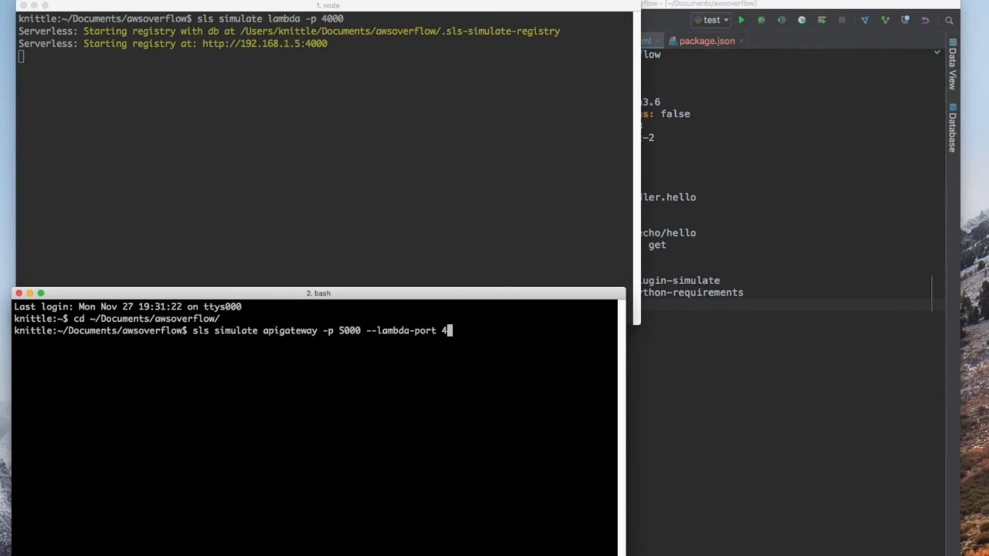
key("Return")
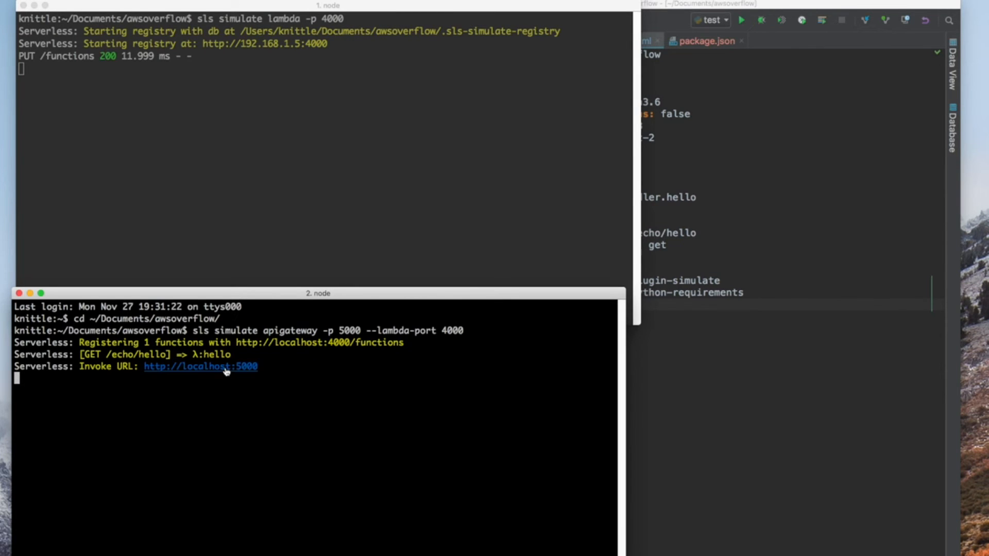
Step: Load localhost:5000 from the Invoke URL, then localhost:5000/echo/hello to get the JSON echo, and return to the code
left_click(200, 366)
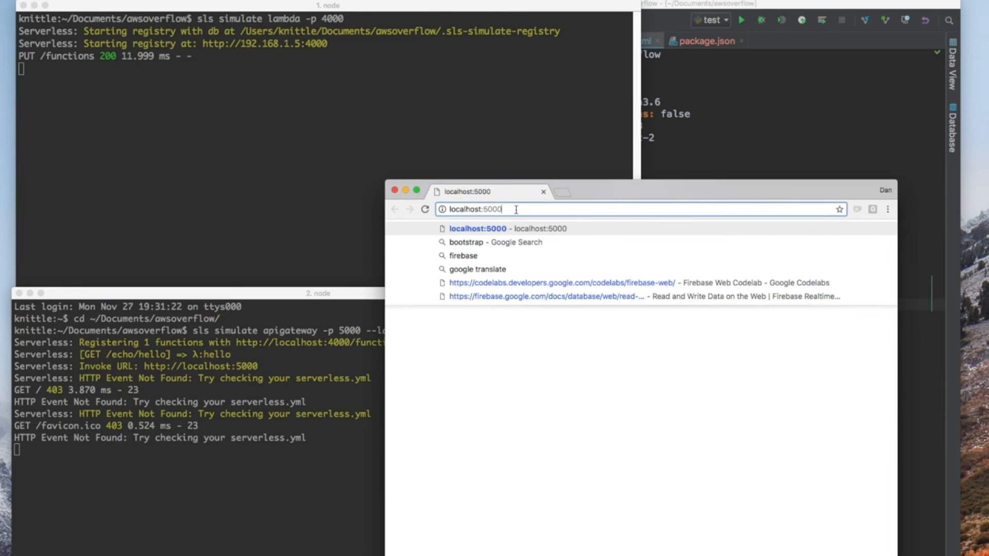
key("Return")
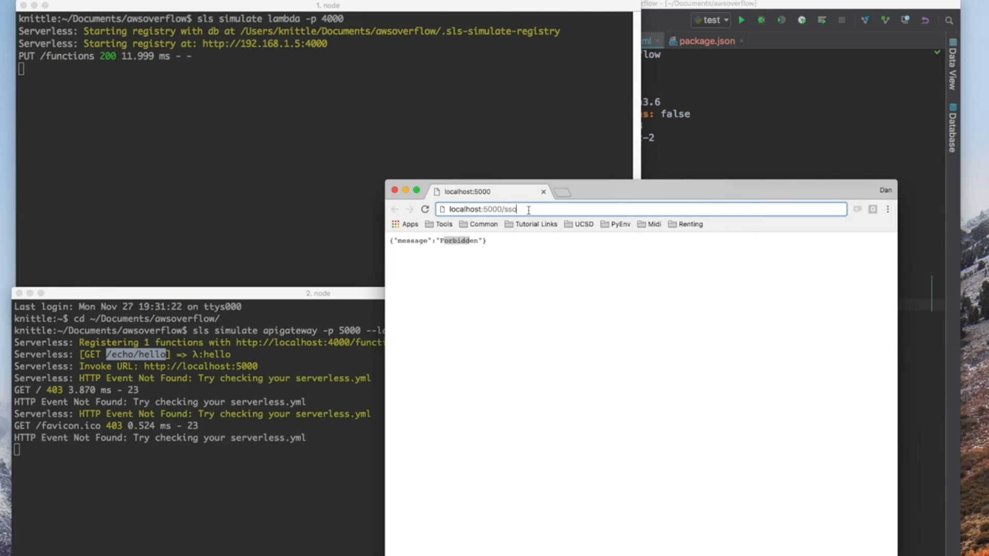
key("Return")
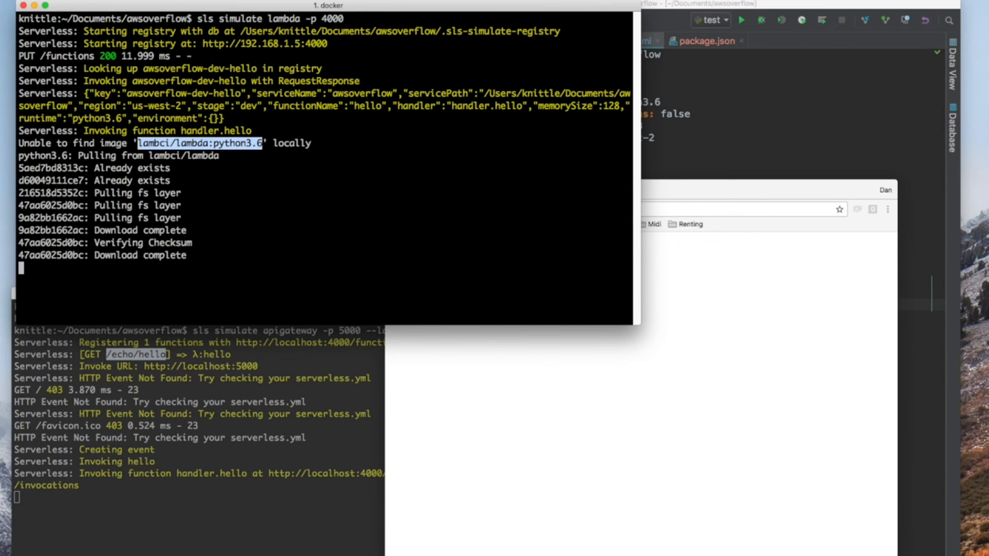
mouse_move(300, 392)
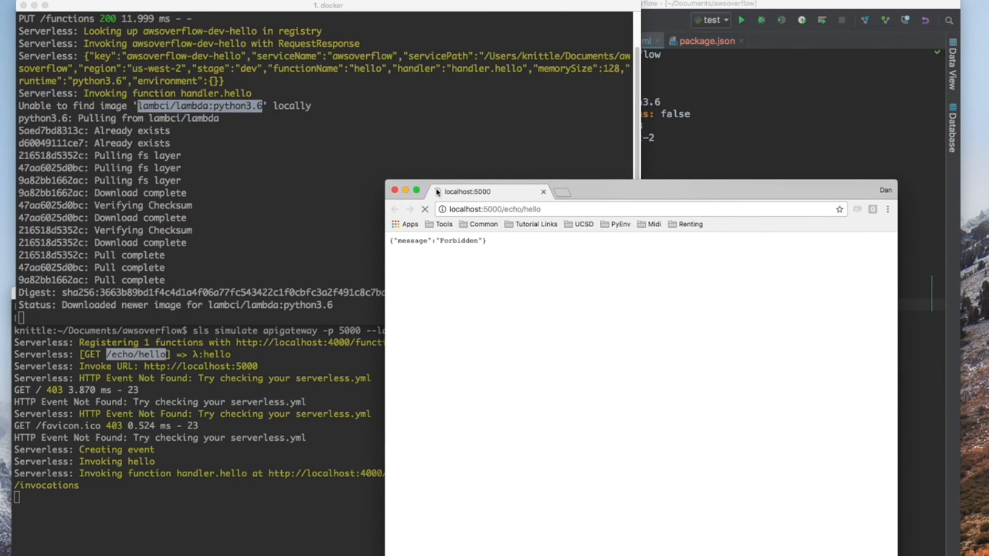
left_click(426, 209)
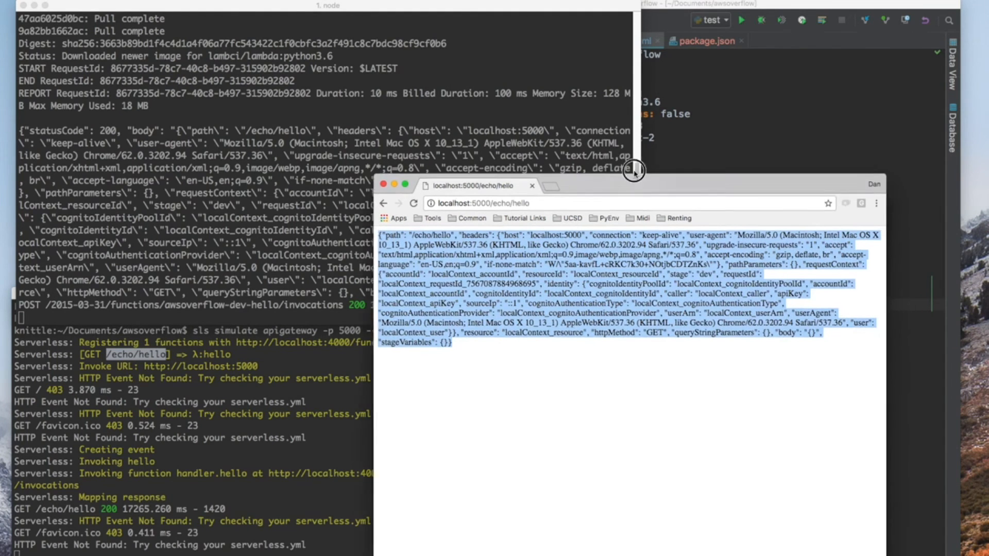
left_click(693, 6)
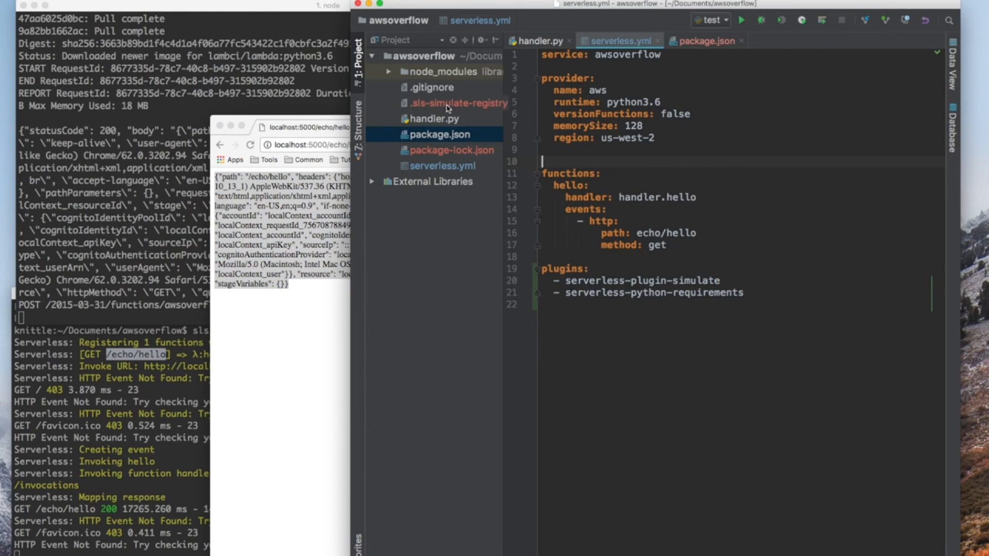
Step: In handler.py replace json.dumps(event) with "Simple hello" and reload the endpoint to show it
left_click(459, 103)
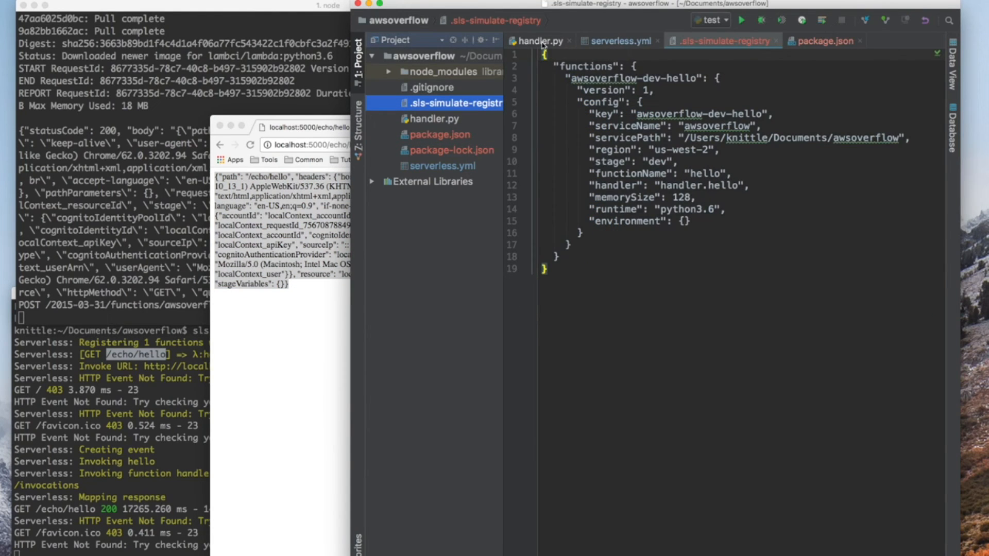
left_click(539, 40)
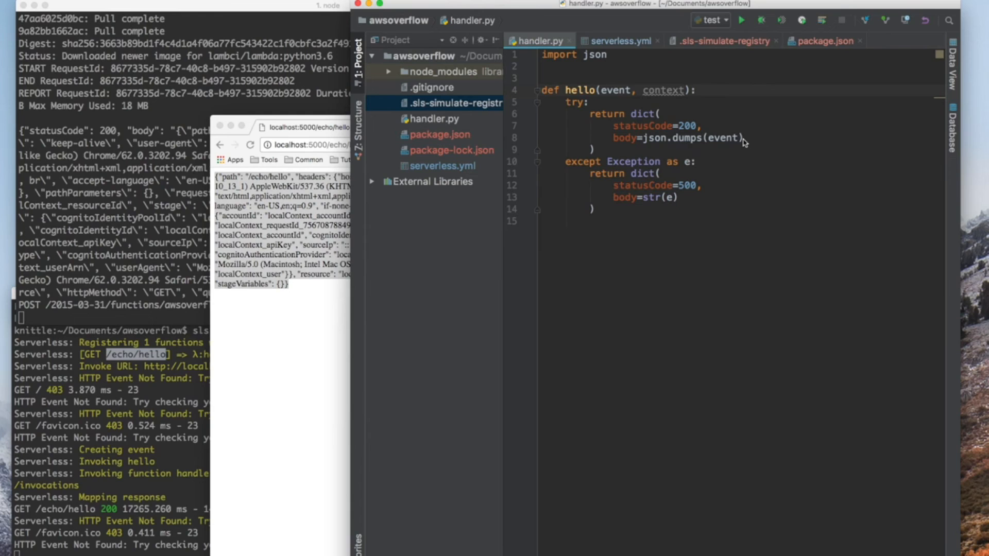
double_click(677, 137)
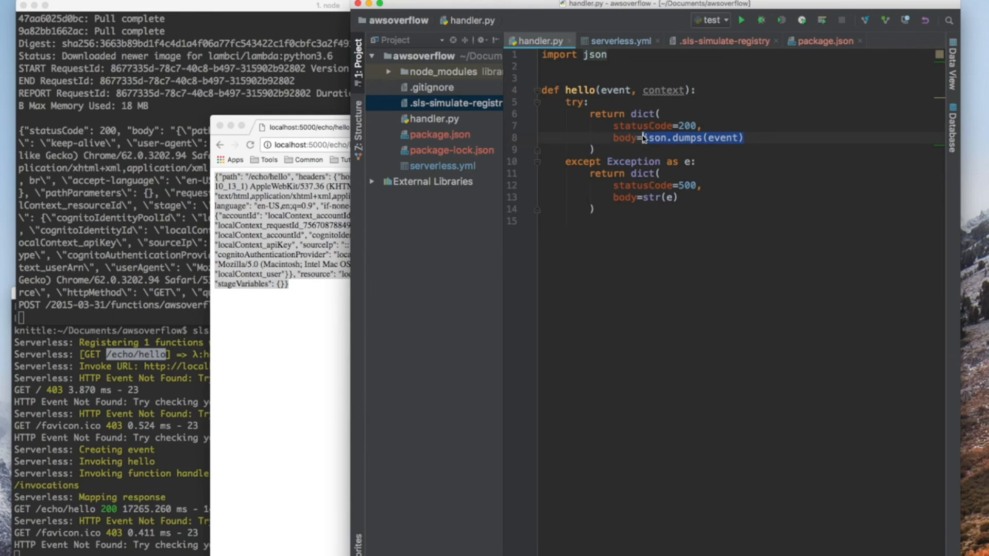
type("\"\"")
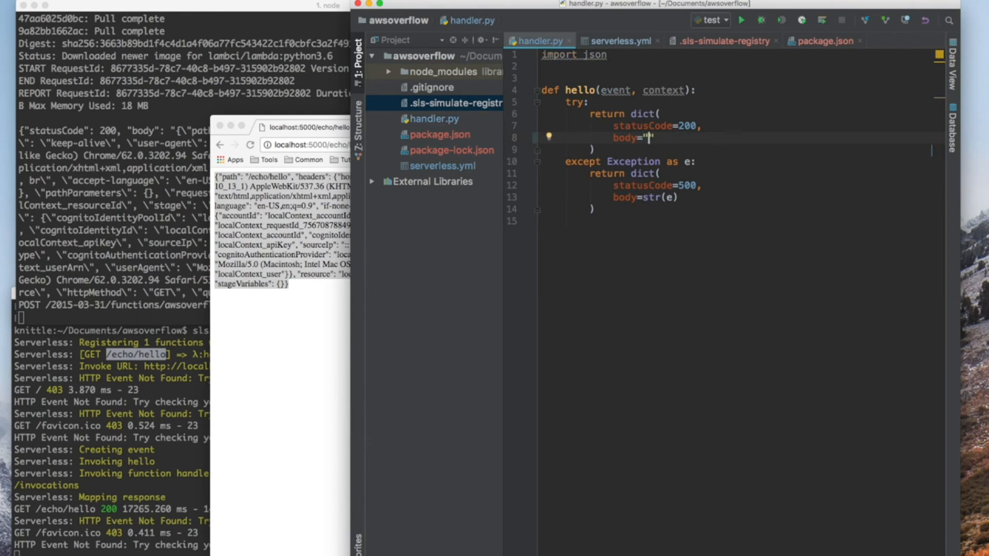
type("Simple hello")
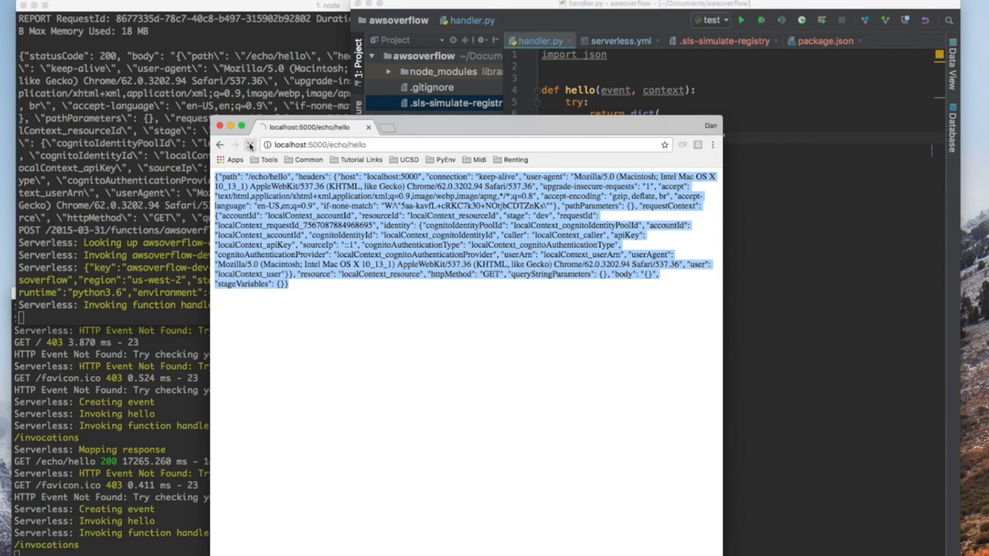
left_click(250, 144)
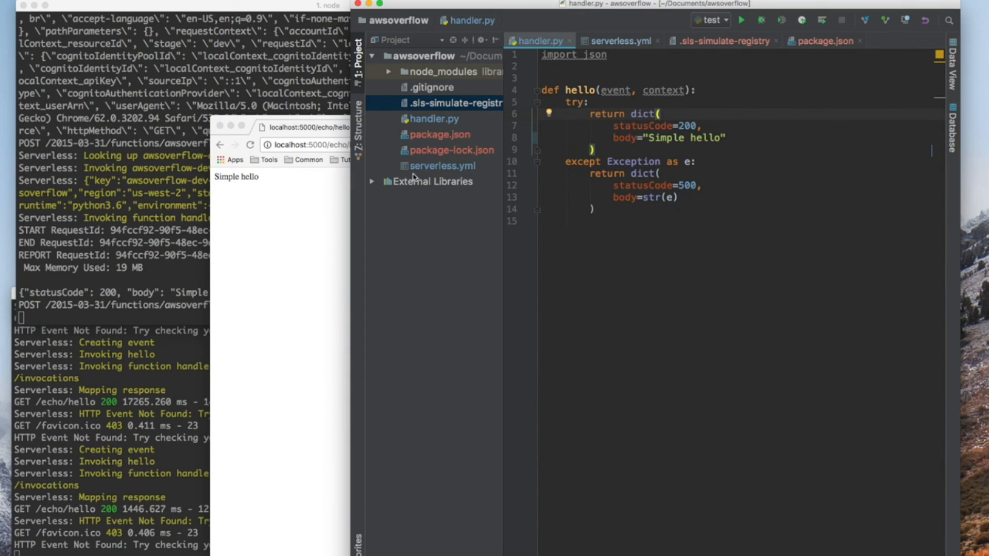
Step: Append node_modules, .sls-simulate* and a package-lock entry to the project's .gitignore
left_click(434, 86)
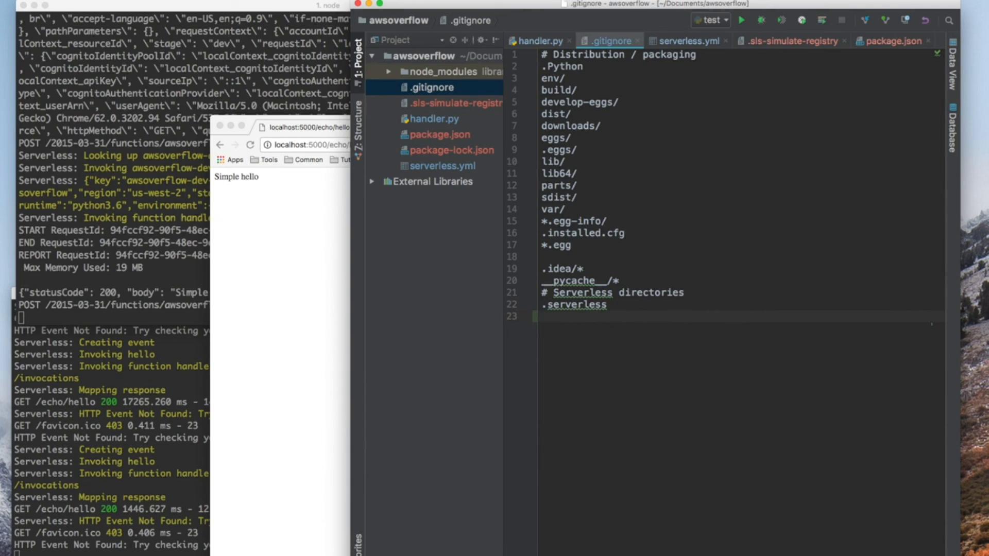
type("node")
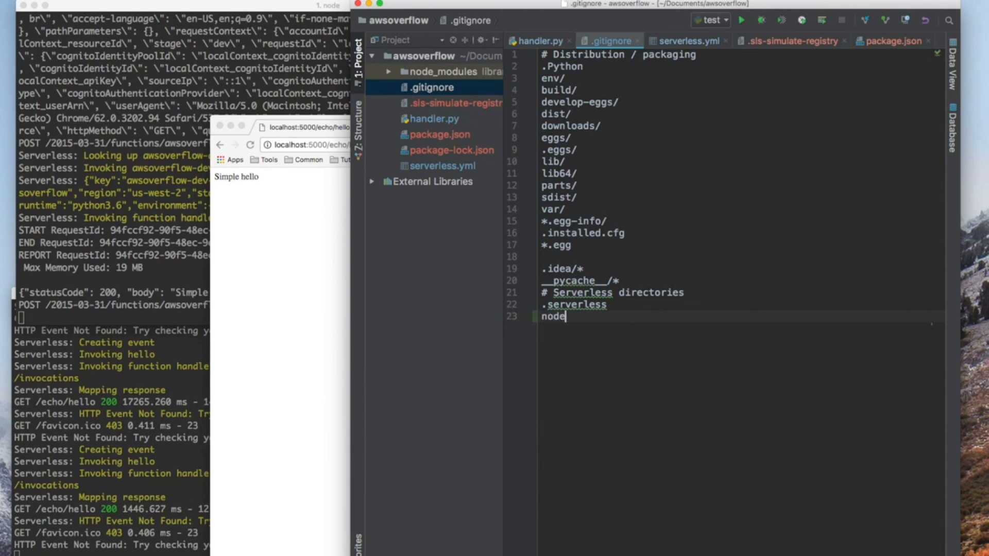
type("_modules")
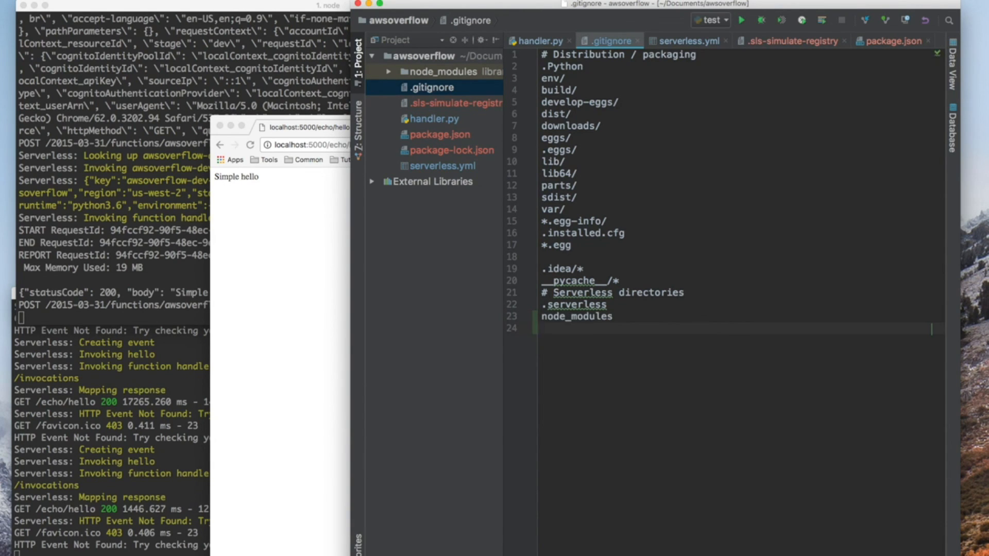
type(".sls")
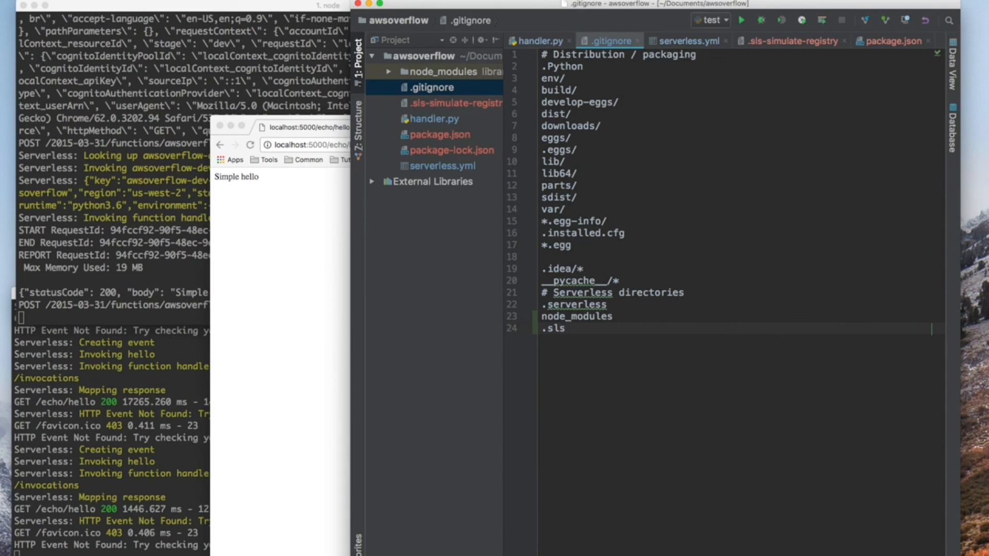
type("-simulate*")
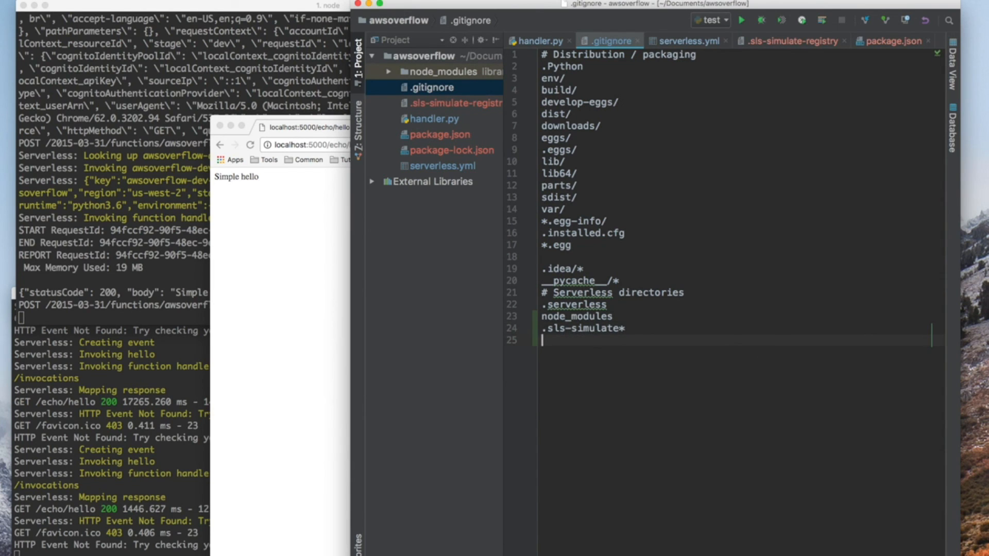
type("package-lock,")
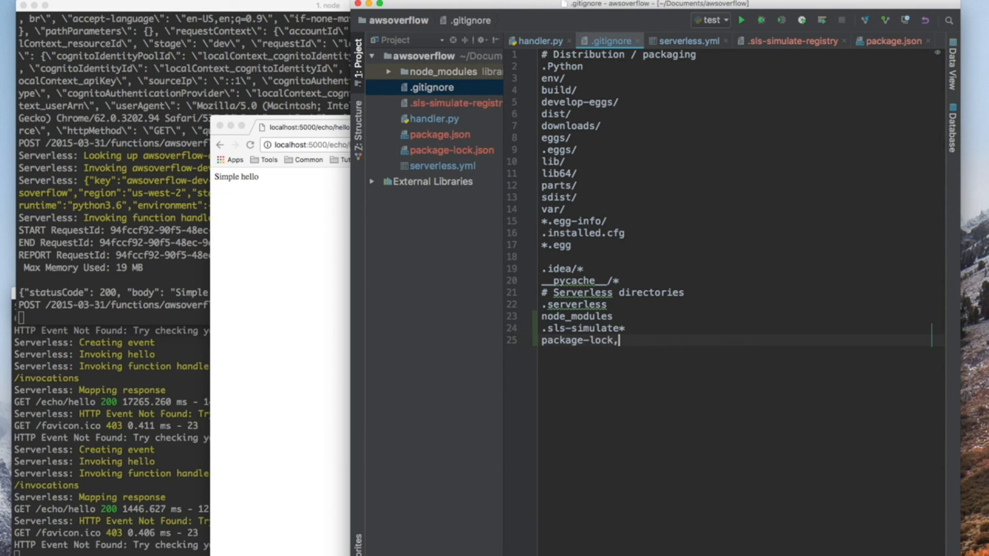